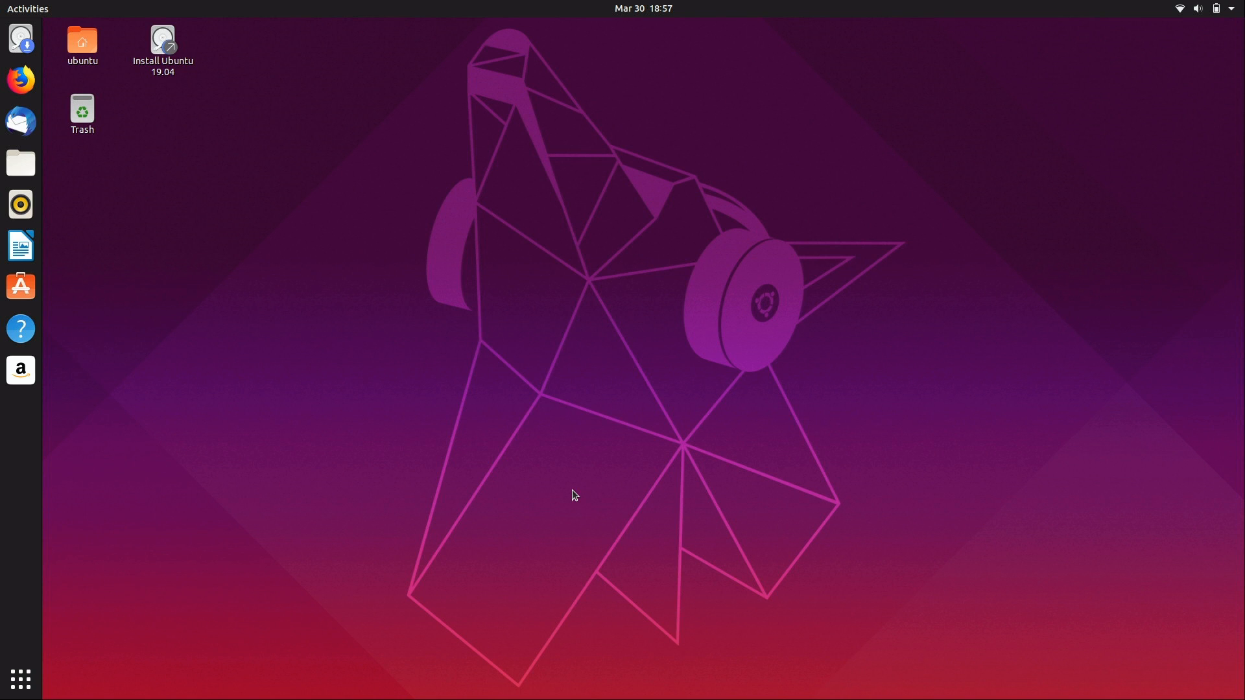
mouse_move(419, 455)
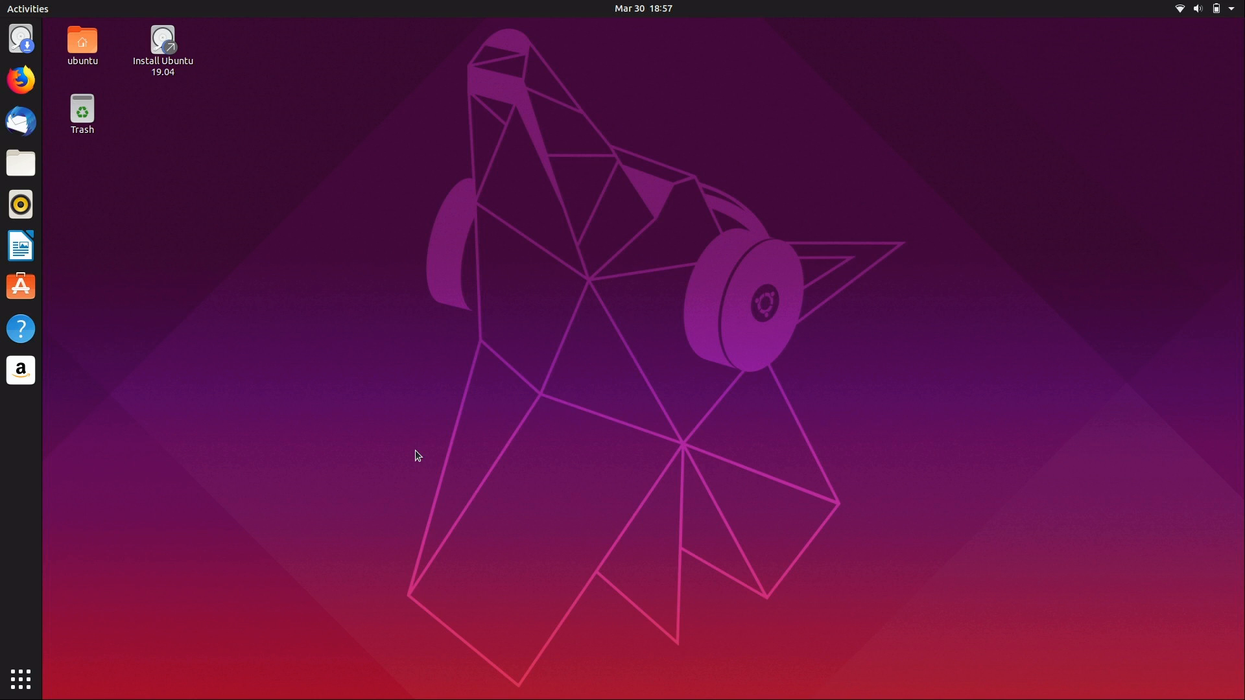
mouse_move(394, 451)
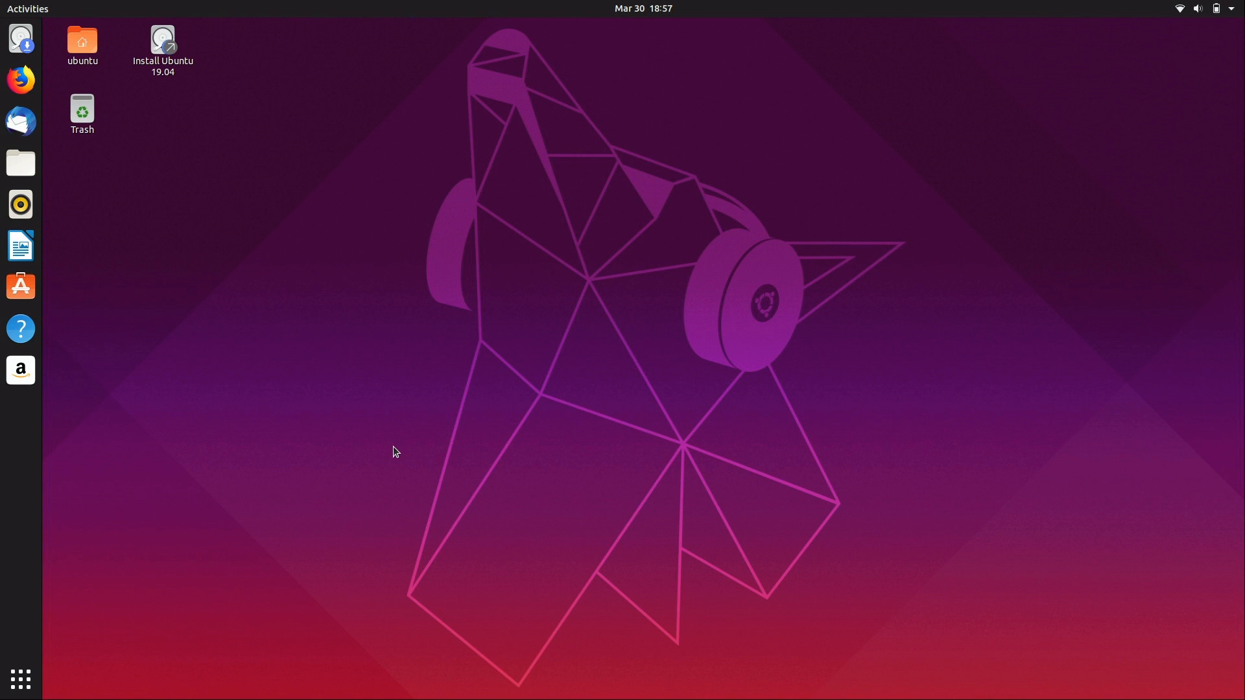
mouse_move(387, 453)
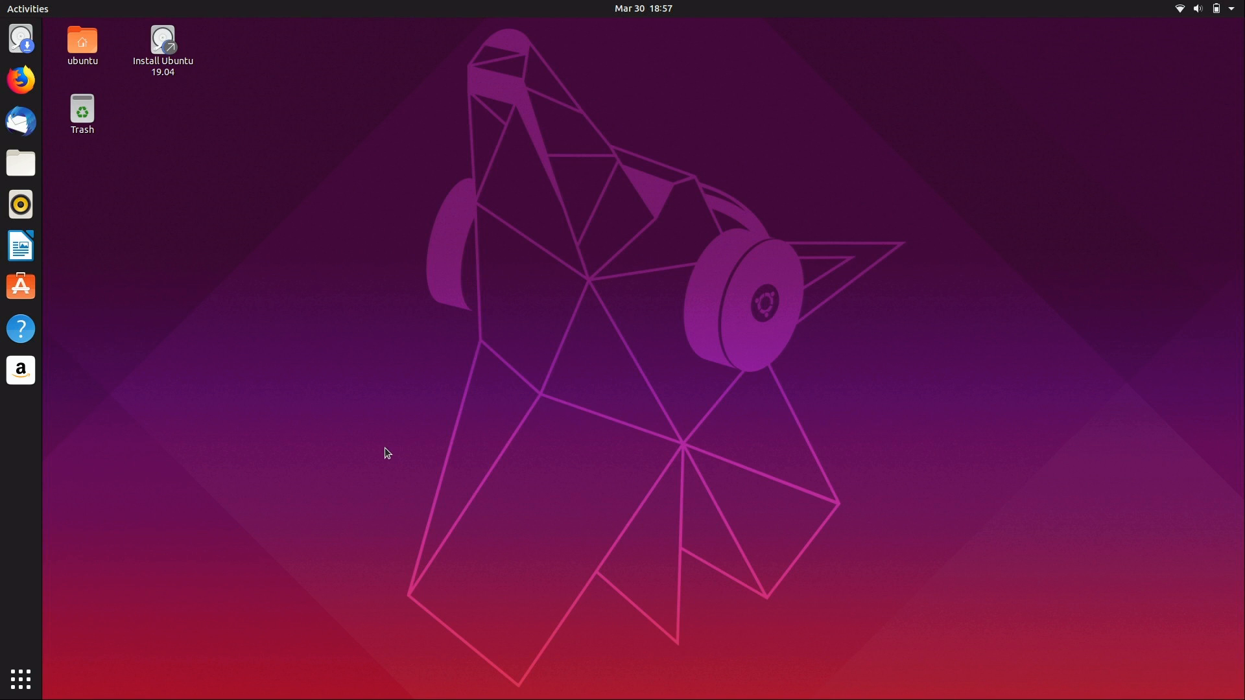
mouse_move(288, 378)
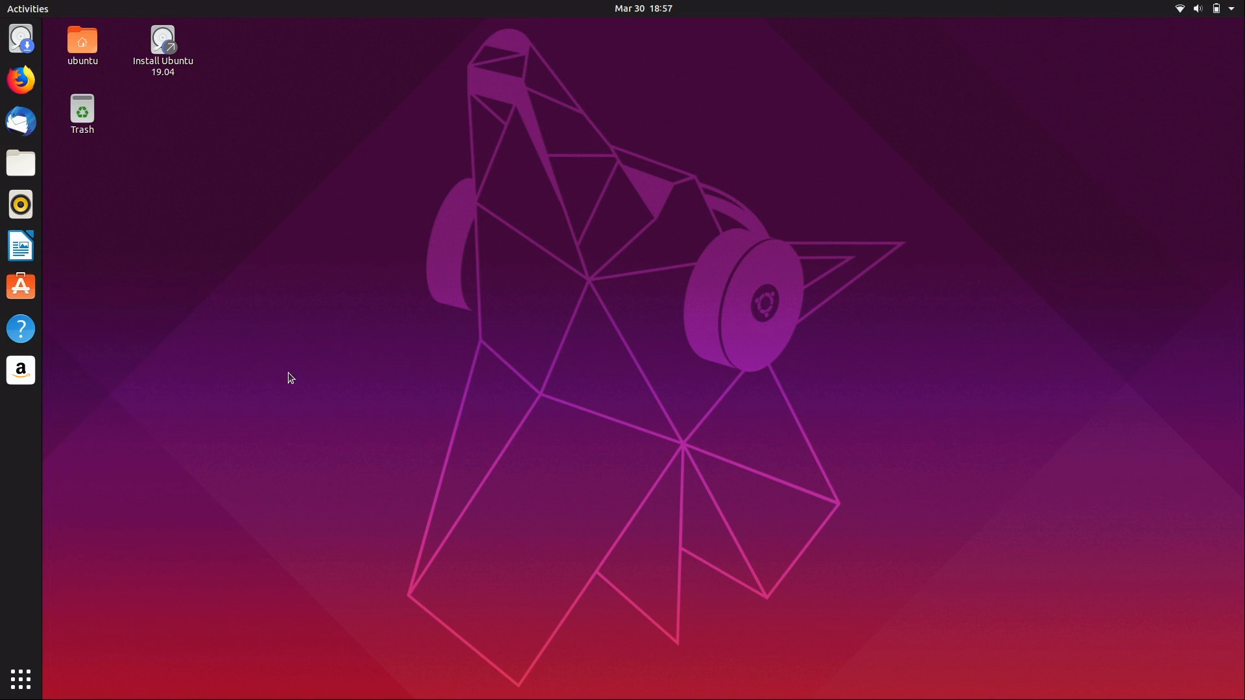
Step: Open the ubuntu home folder from the desktop, listing Documents, Downloads and the other default folders
click(81, 45)
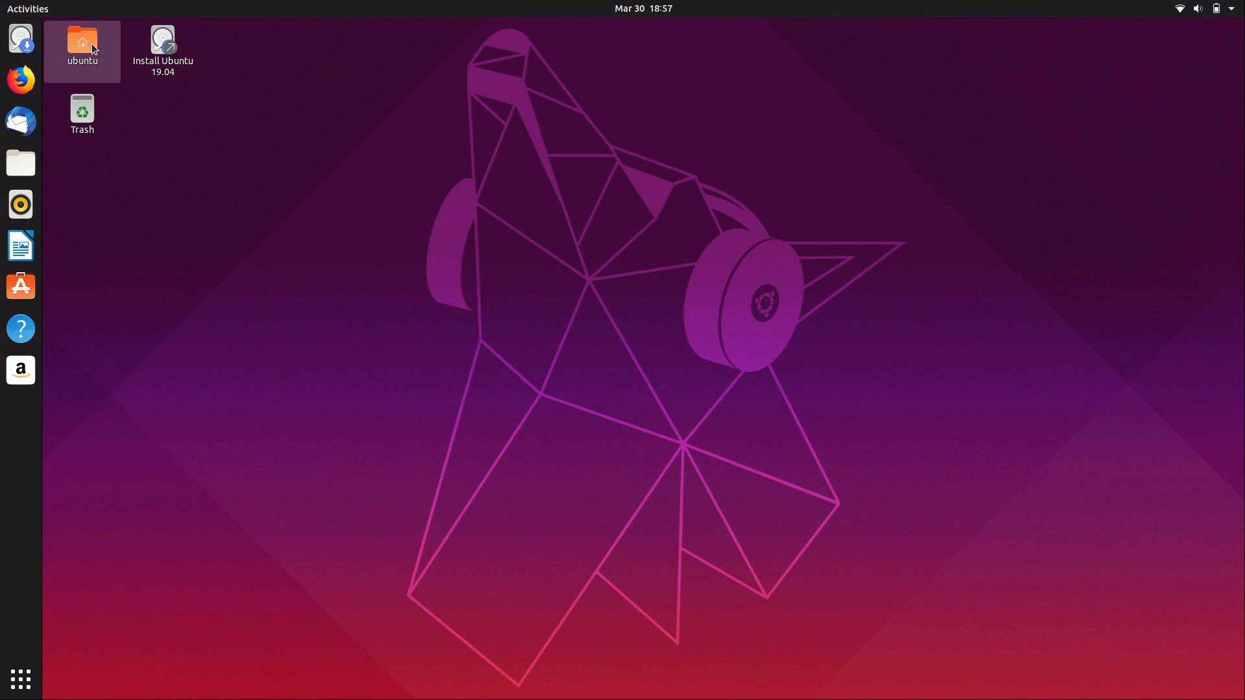
double_click(82, 41)
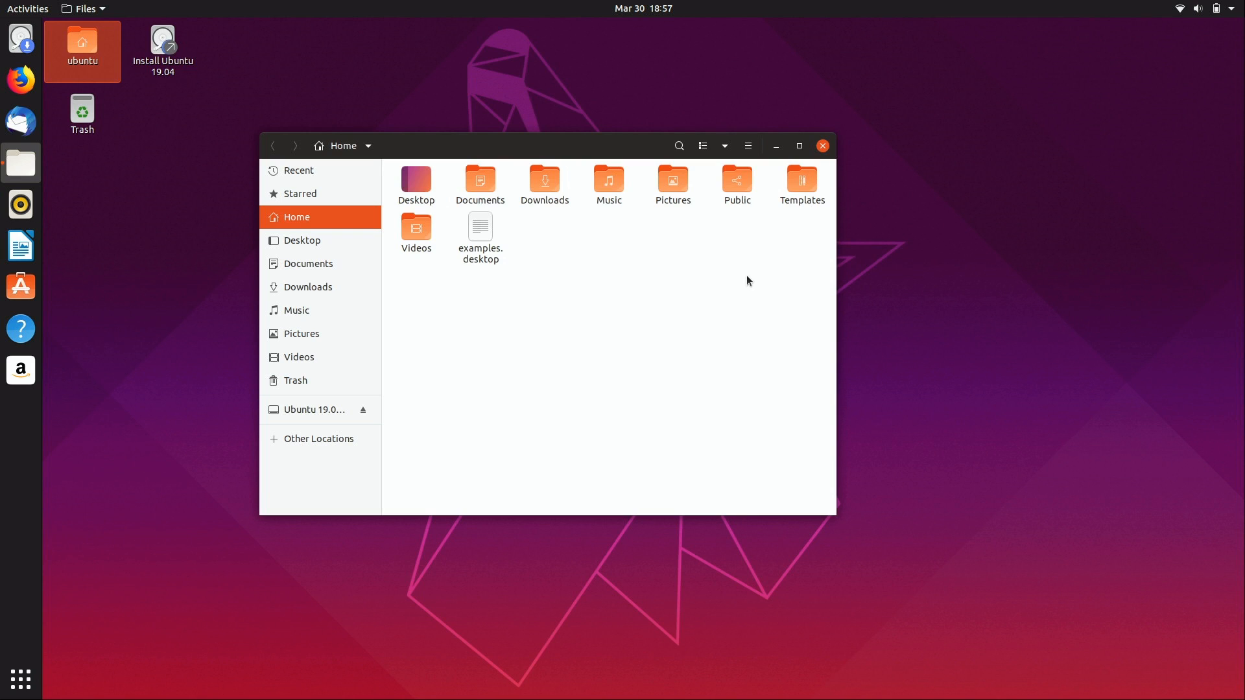
mouse_move(643, 210)
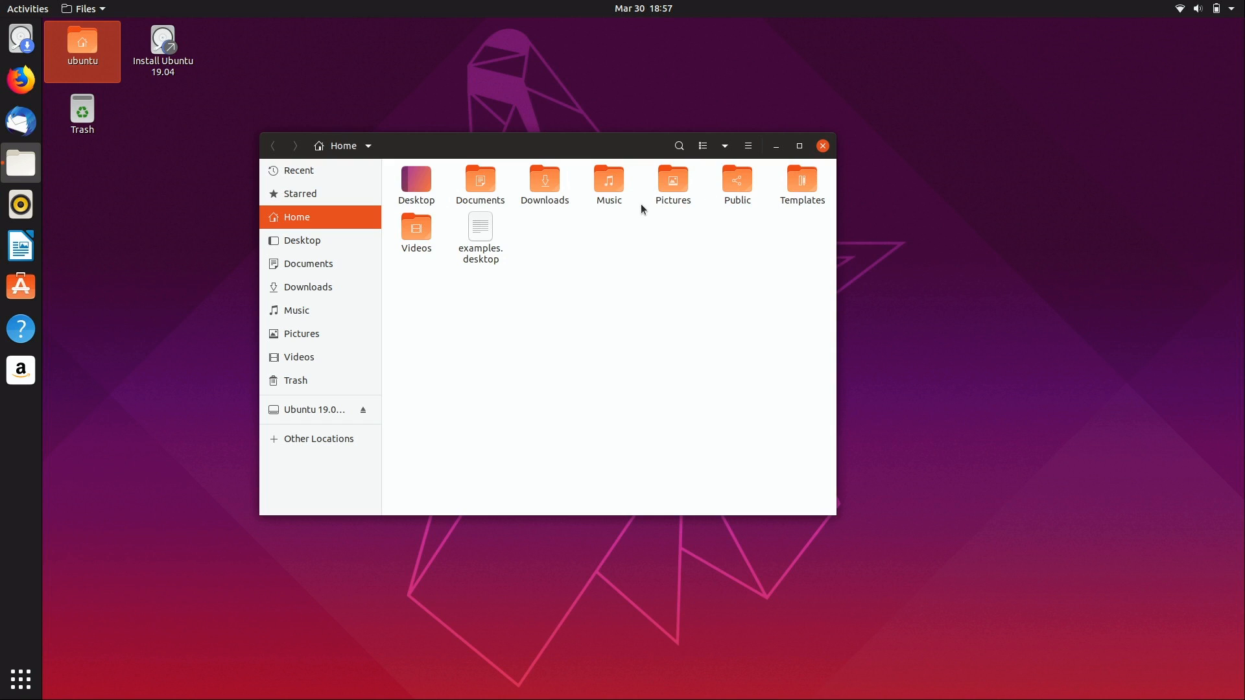
mouse_move(679, 225)
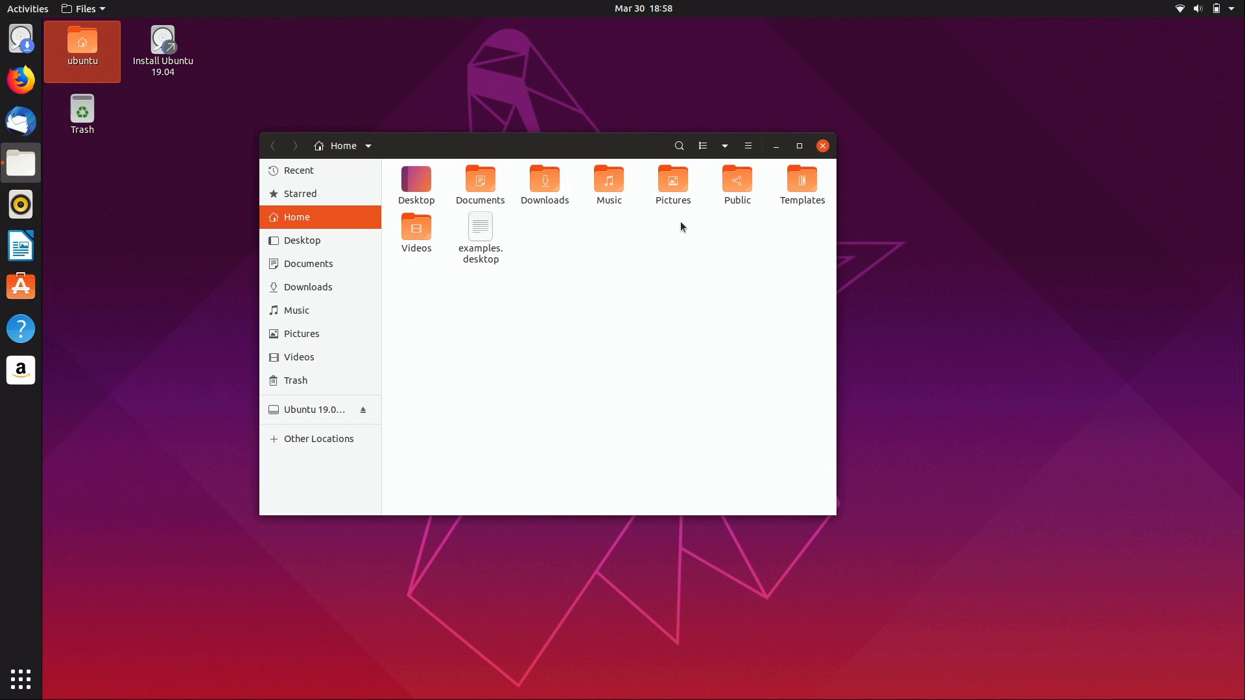
click(162, 44)
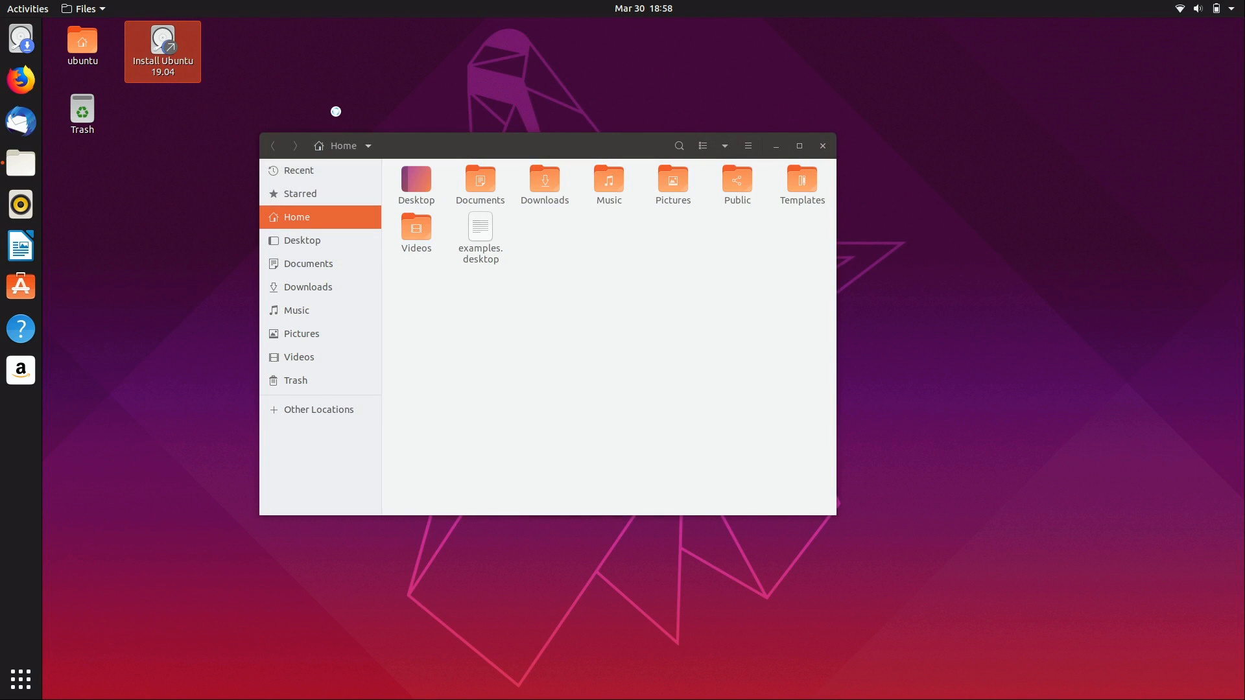
Step: Launch Install Ubuntu 19.04 and continue with English, the default keyboard and a normal installation
double_click(162, 41)
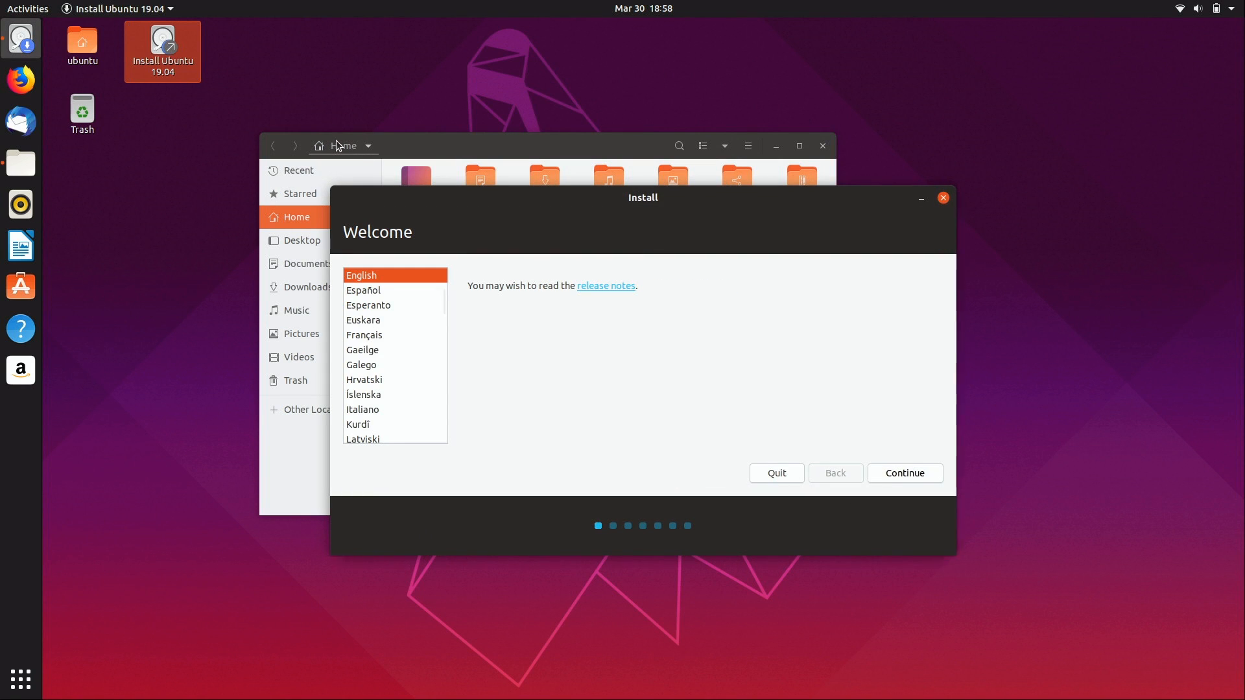
mouse_move(355, 175)
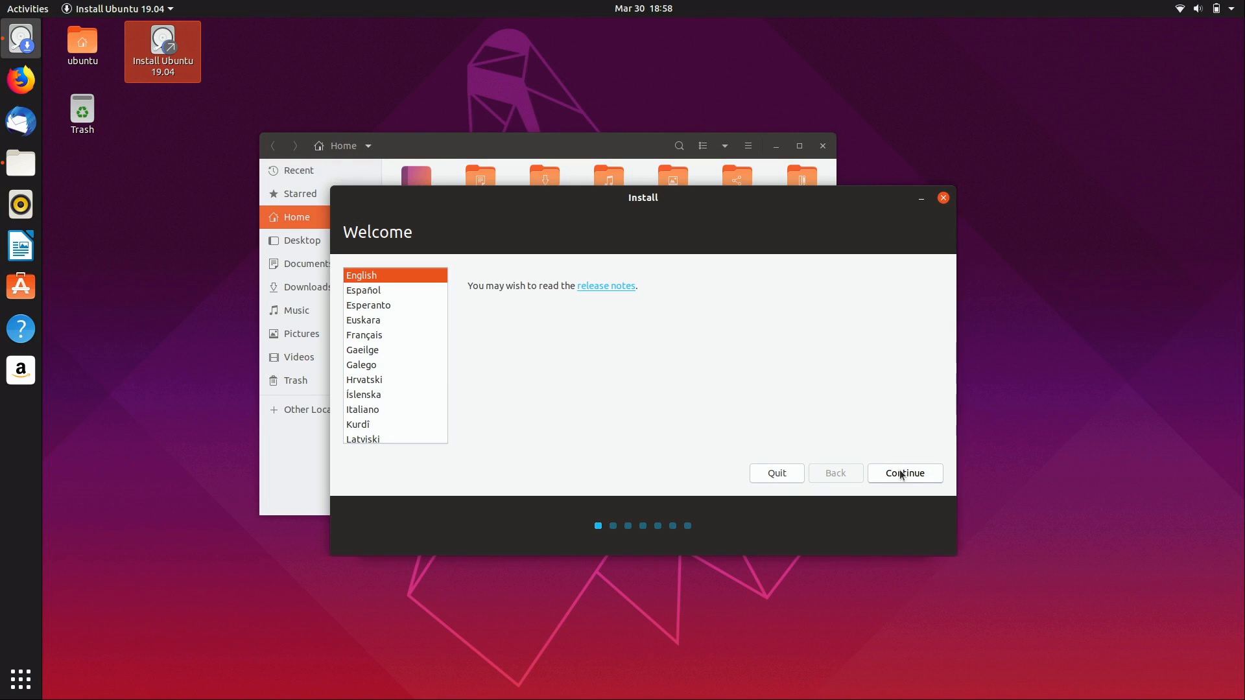
click(904, 472)
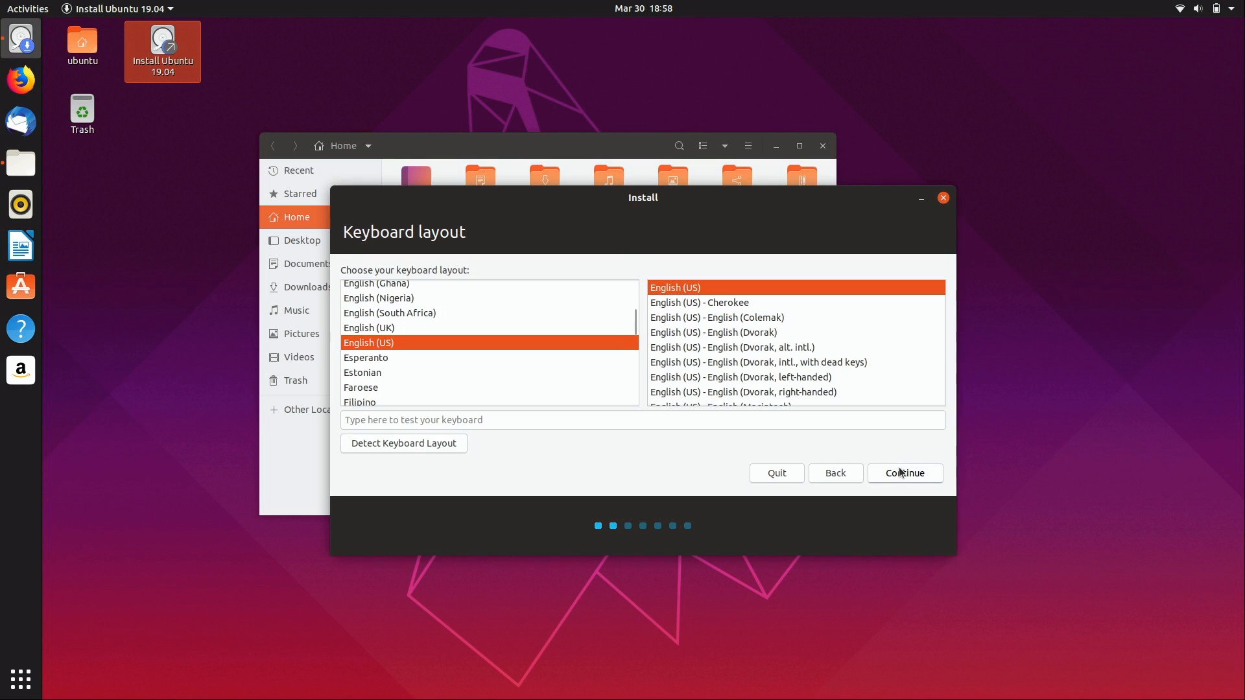
click(904, 472)
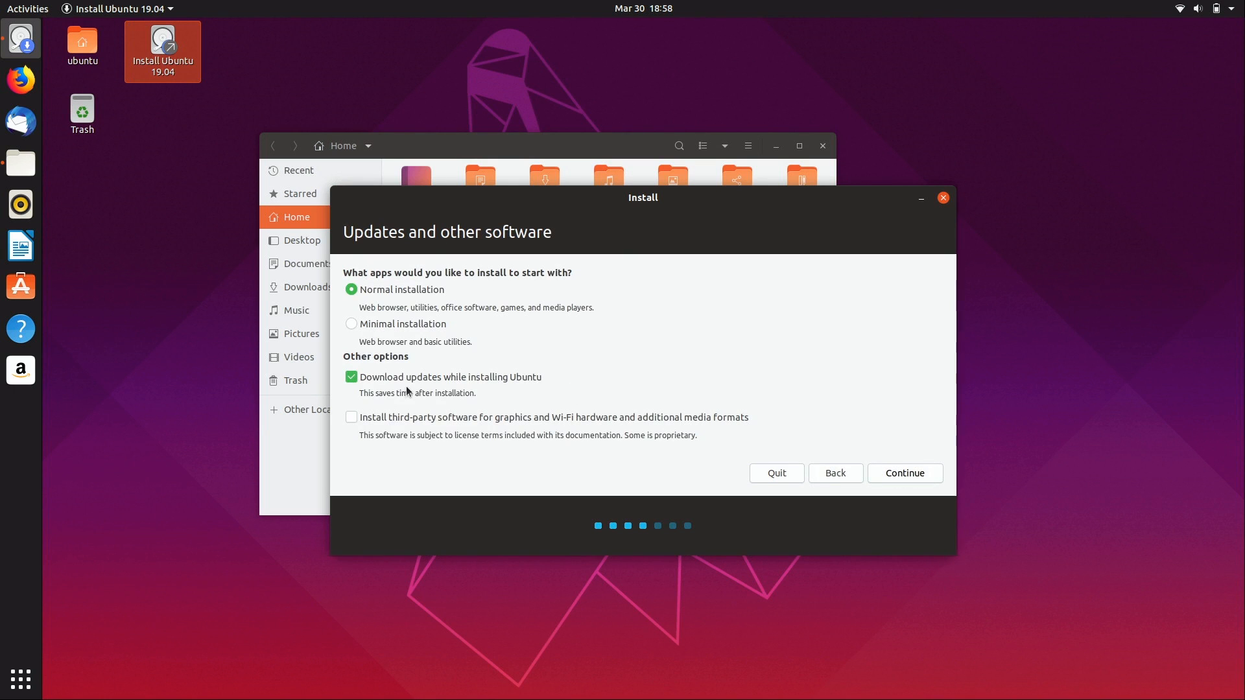
click(904, 473)
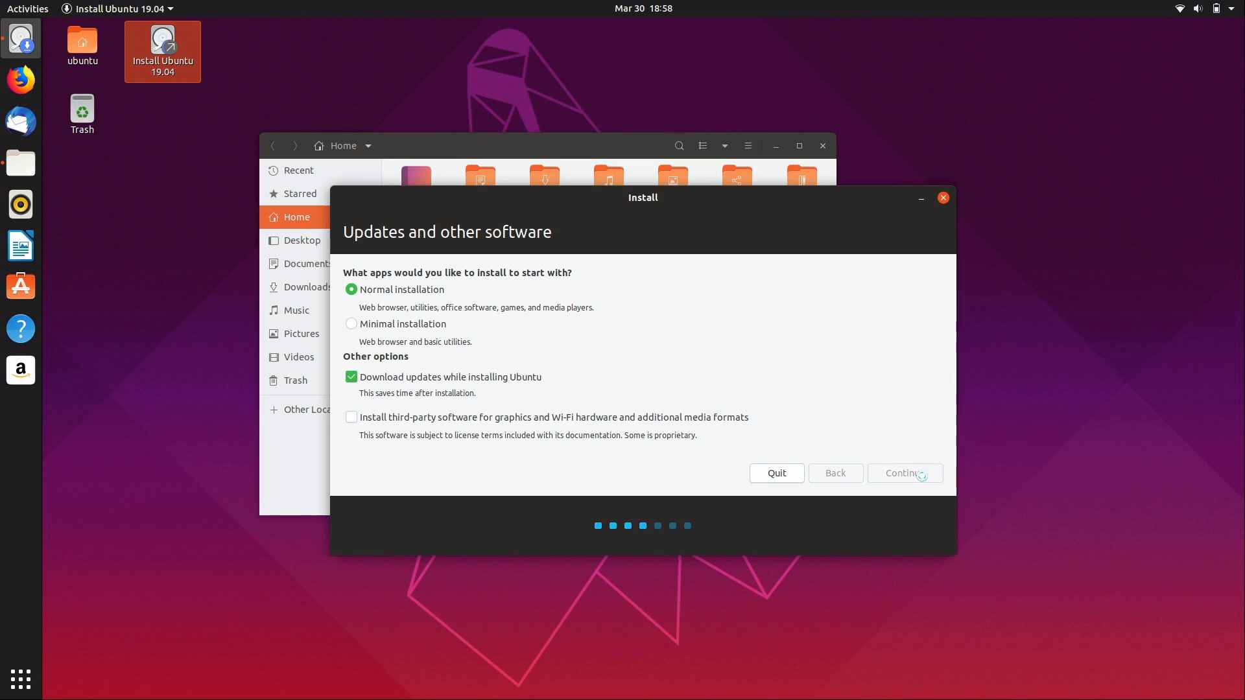
Step: Choose to erase the whole disk, begin installing and confirm writing the changes
click(902, 474)
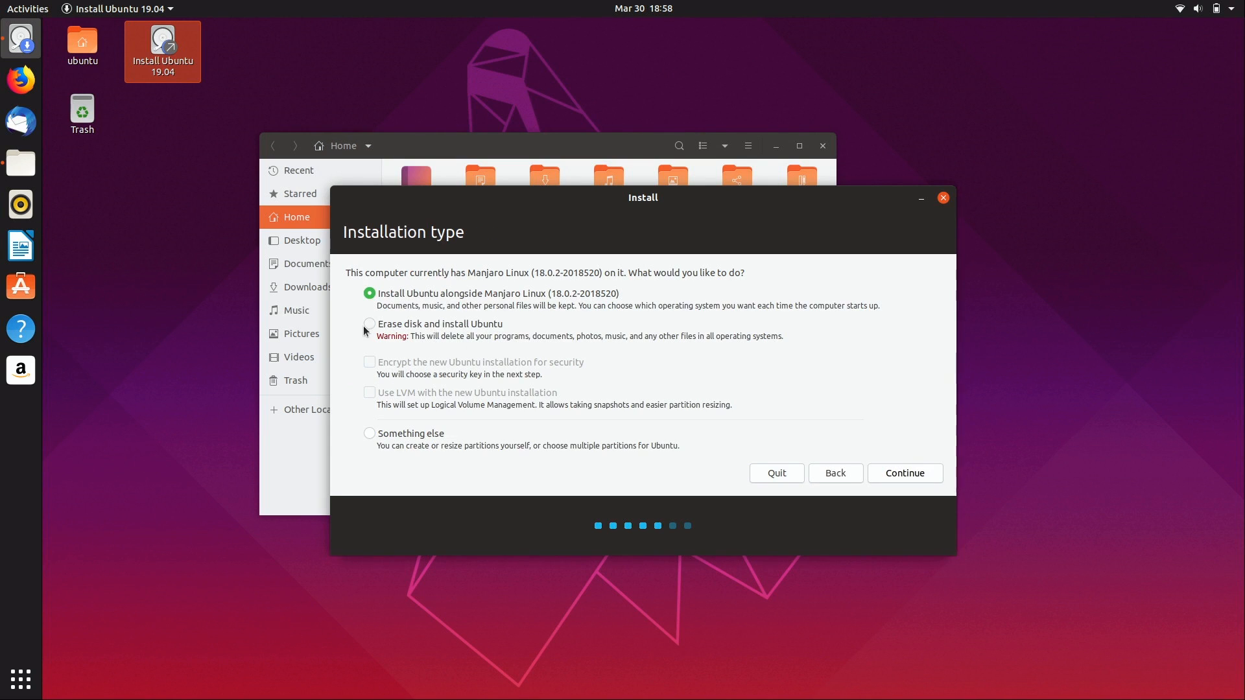
click(369, 324)
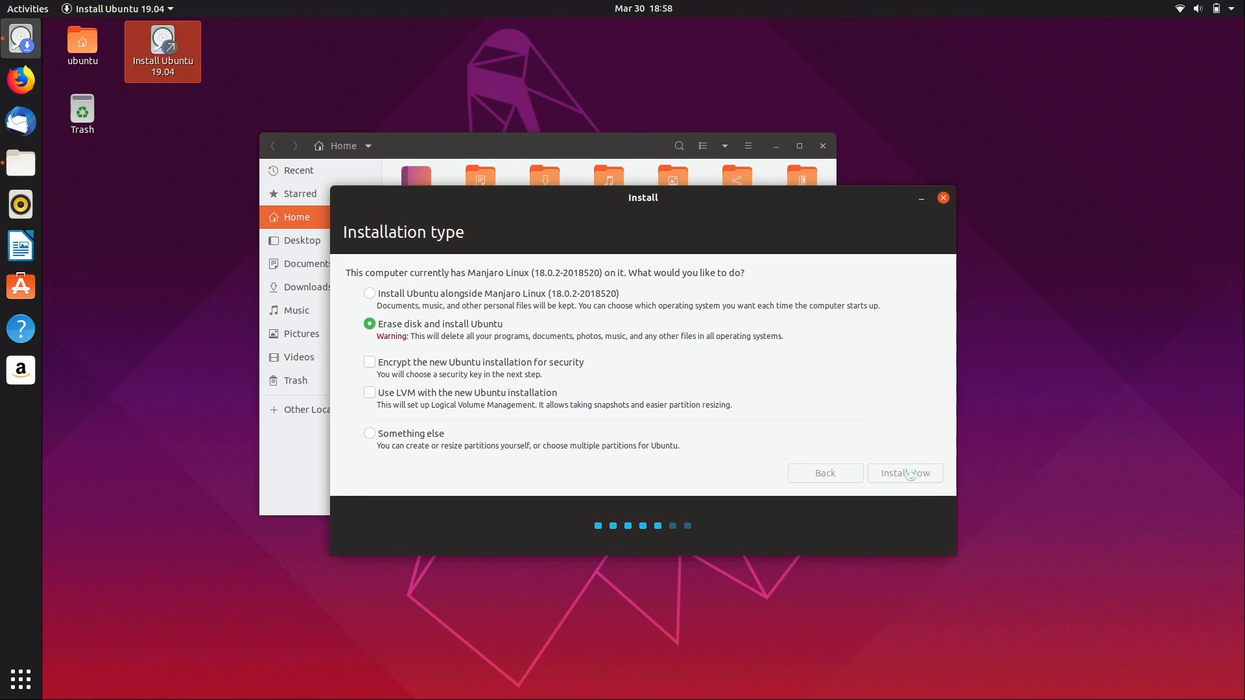
click(904, 474)
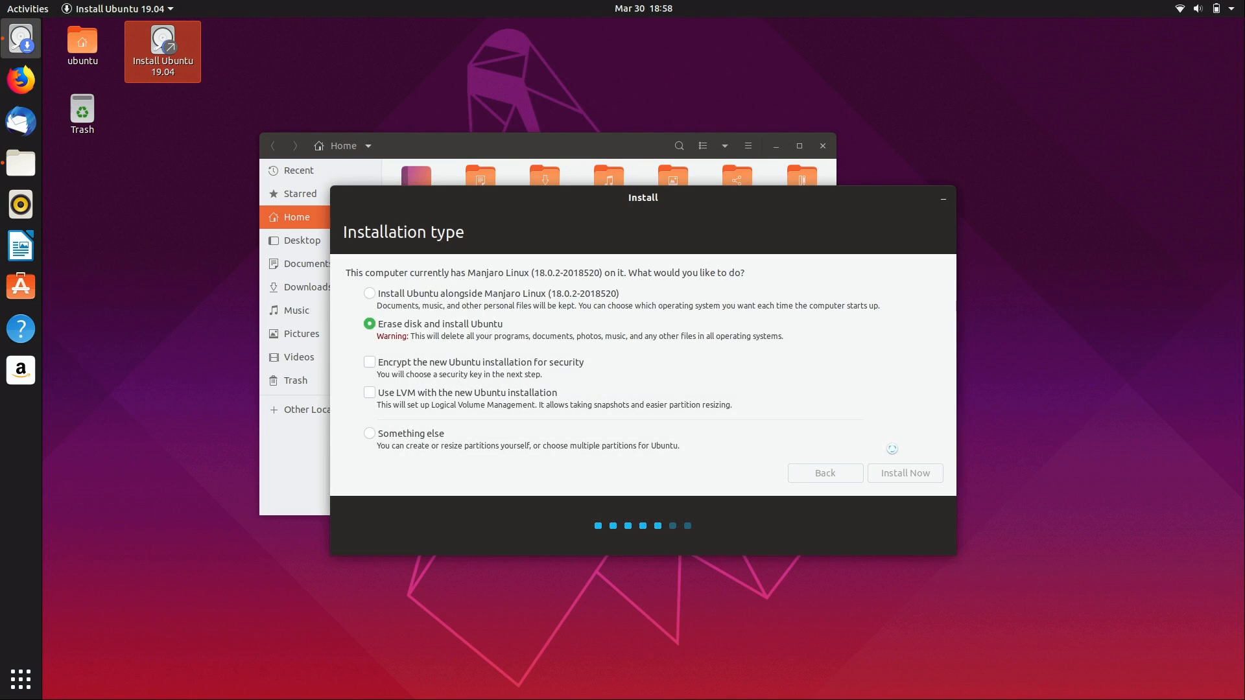
Step: Set the time zone to Detroit and proceed to the account details step
click(904, 474)
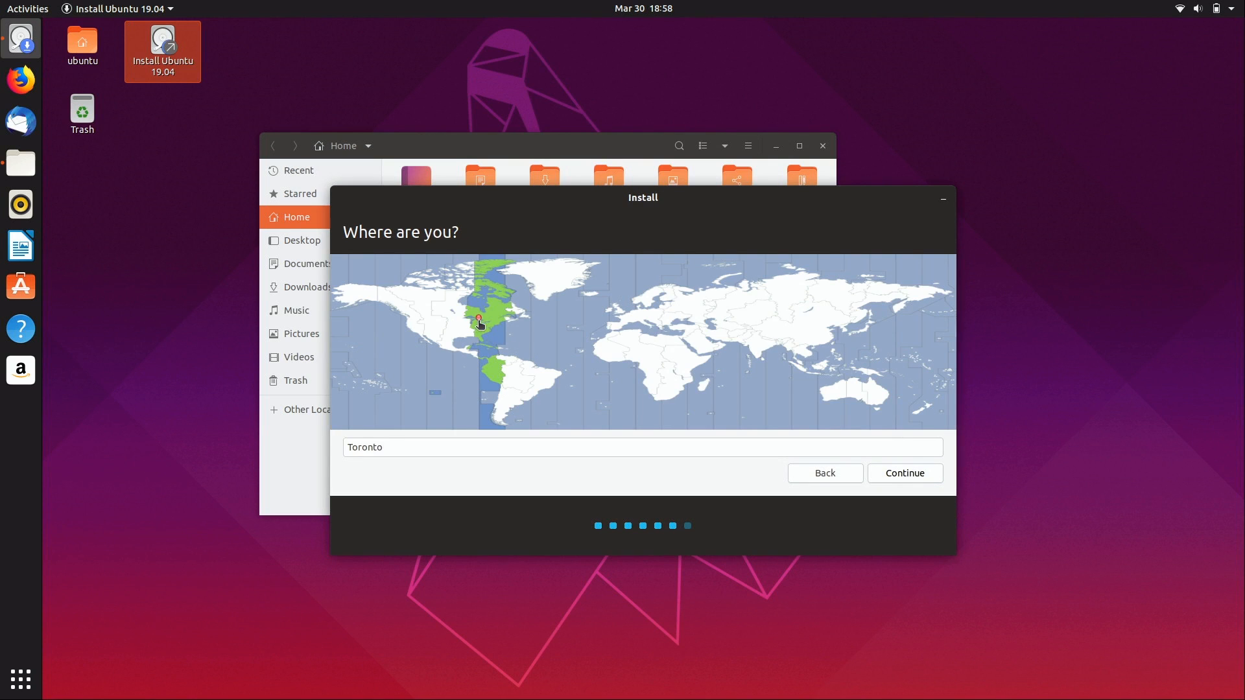
click(476, 319)
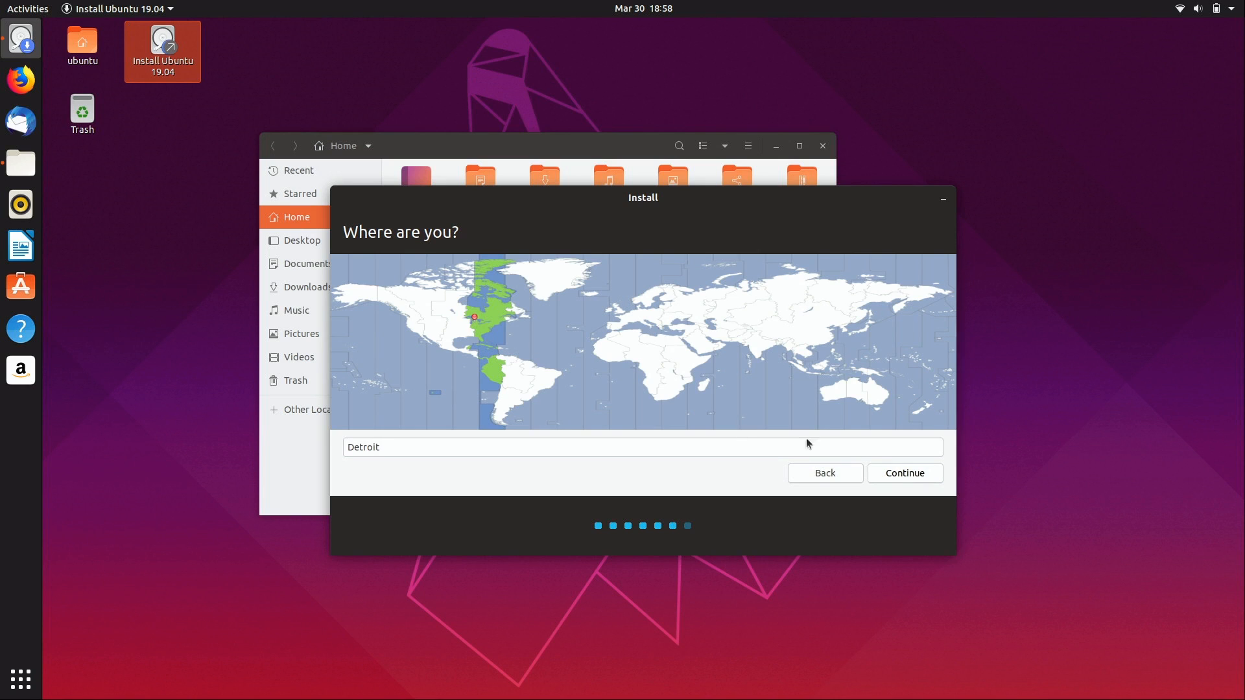
click(904, 472)
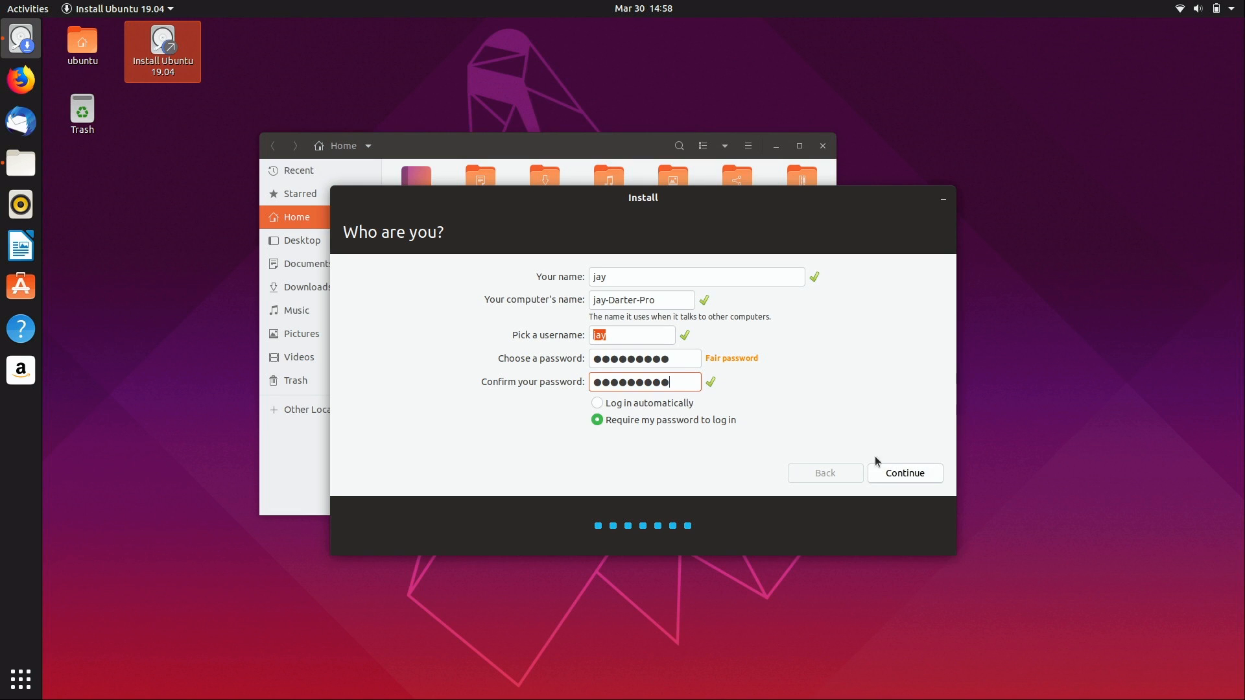
Step: Accept the account details, let the files copy, then restart into the newly installed system
click(904, 472)
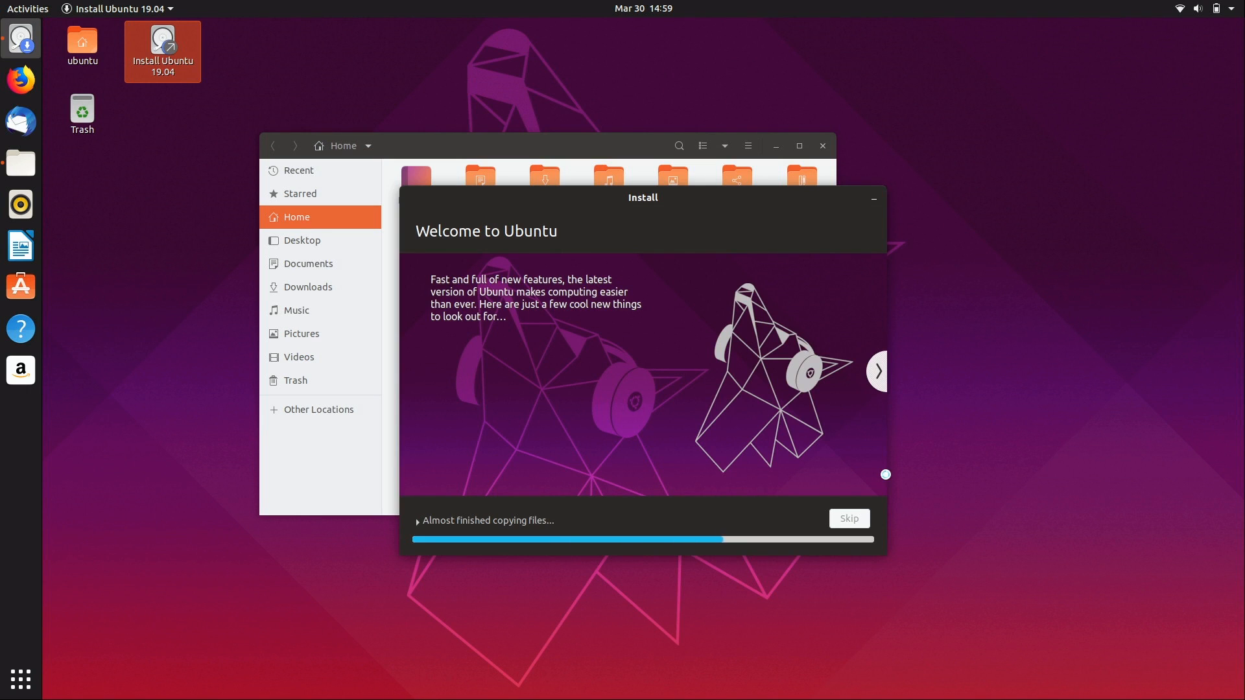
click(877, 371)
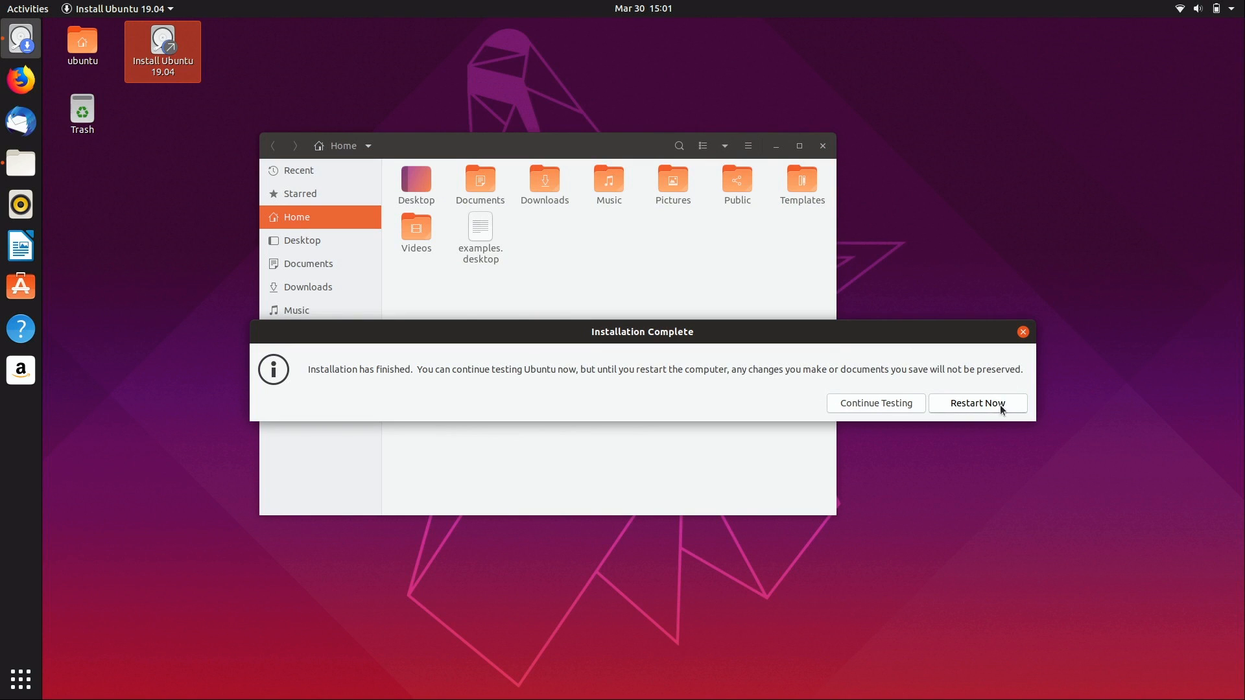
click(975, 402)
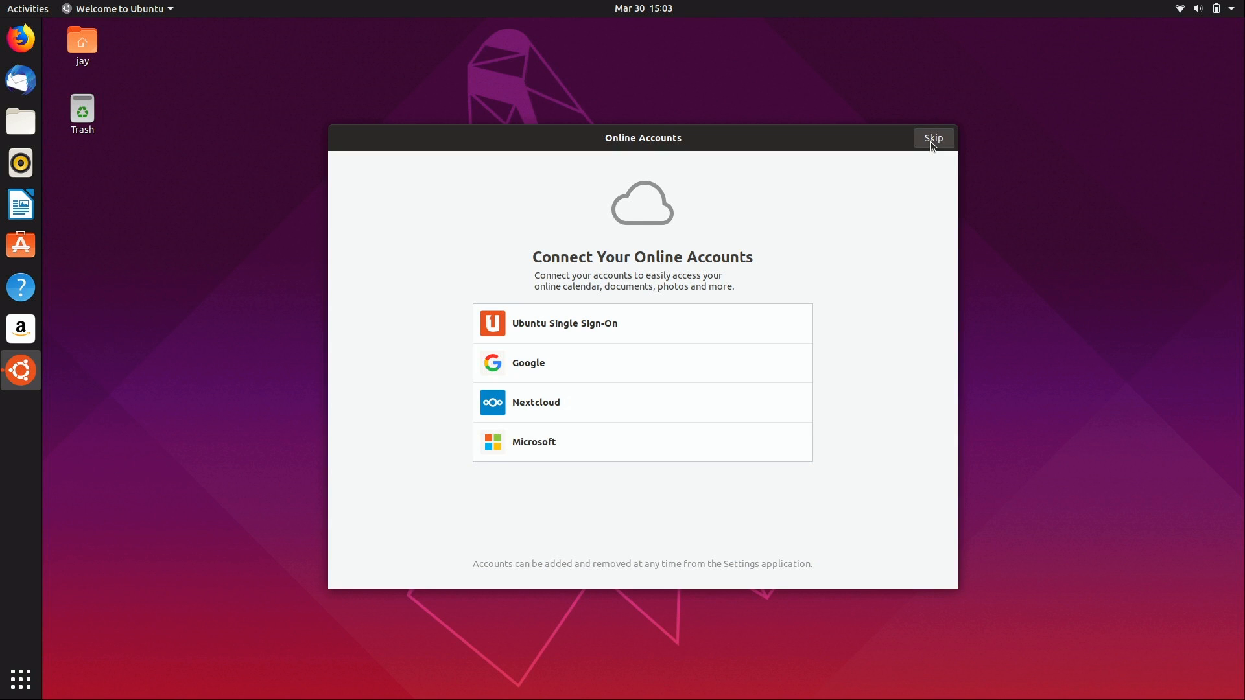
Step: Skip online accounts, decline sending system info and keep Location Services on to reach the ready-to-go page
click(933, 137)
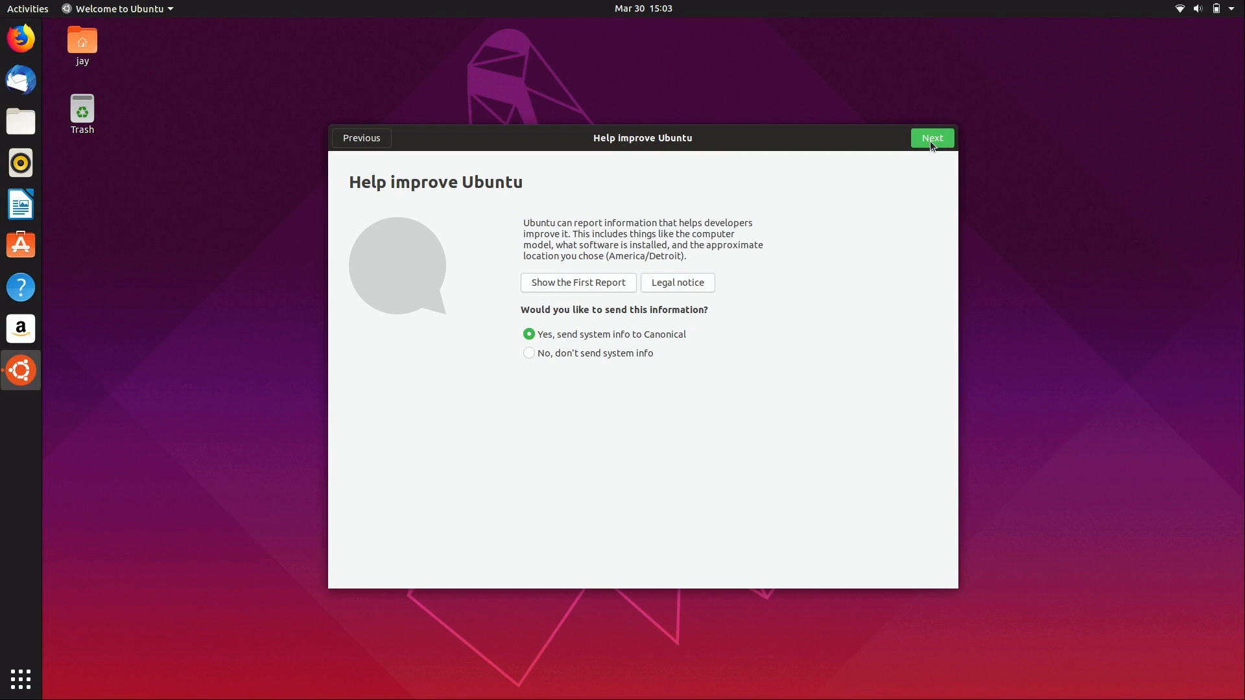
mouse_move(915, 206)
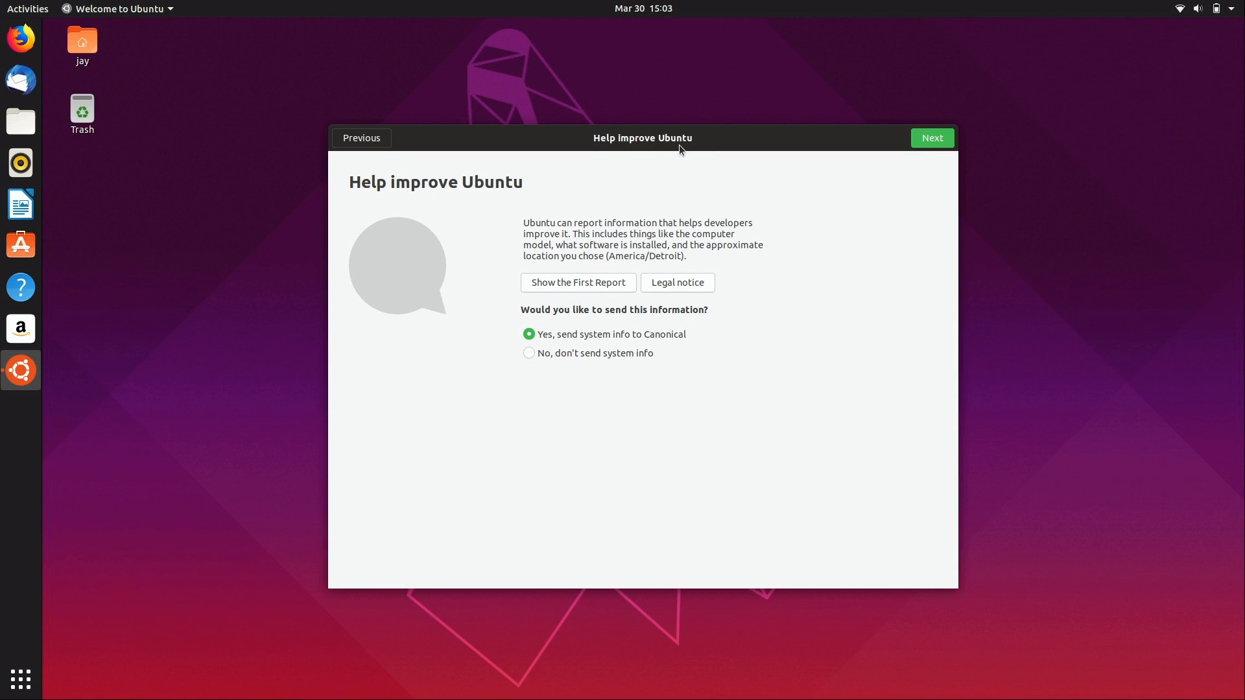
mouse_move(729, 383)
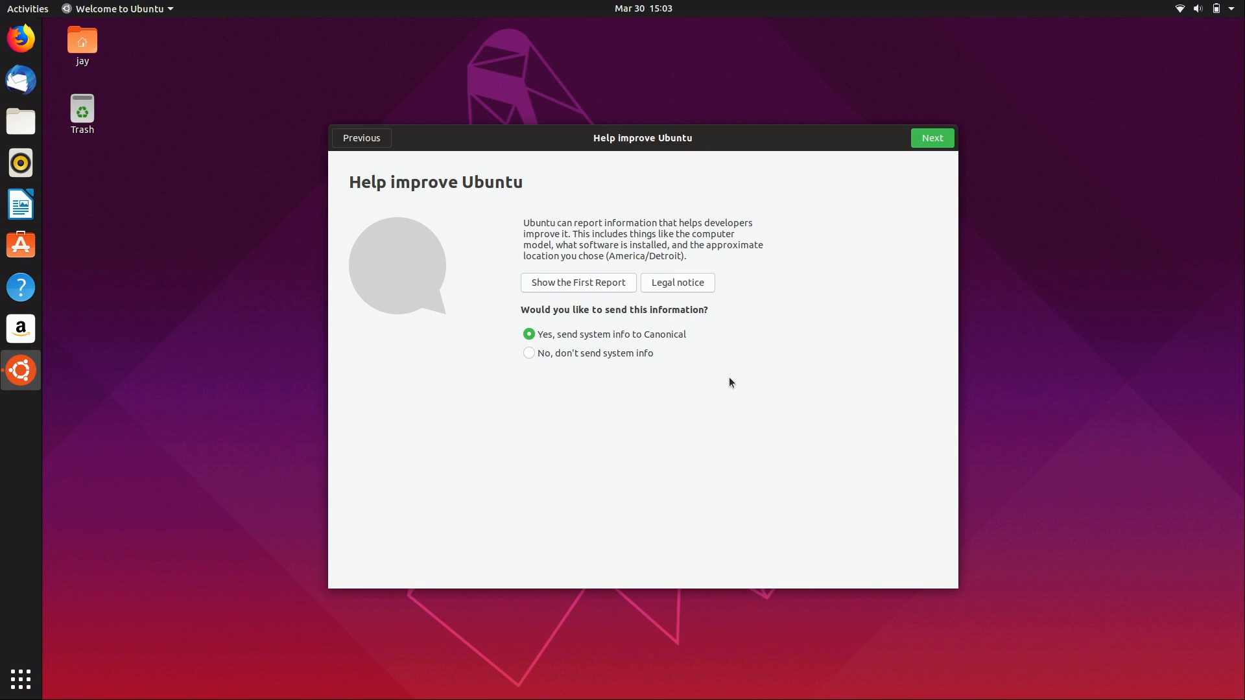
click(529, 352)
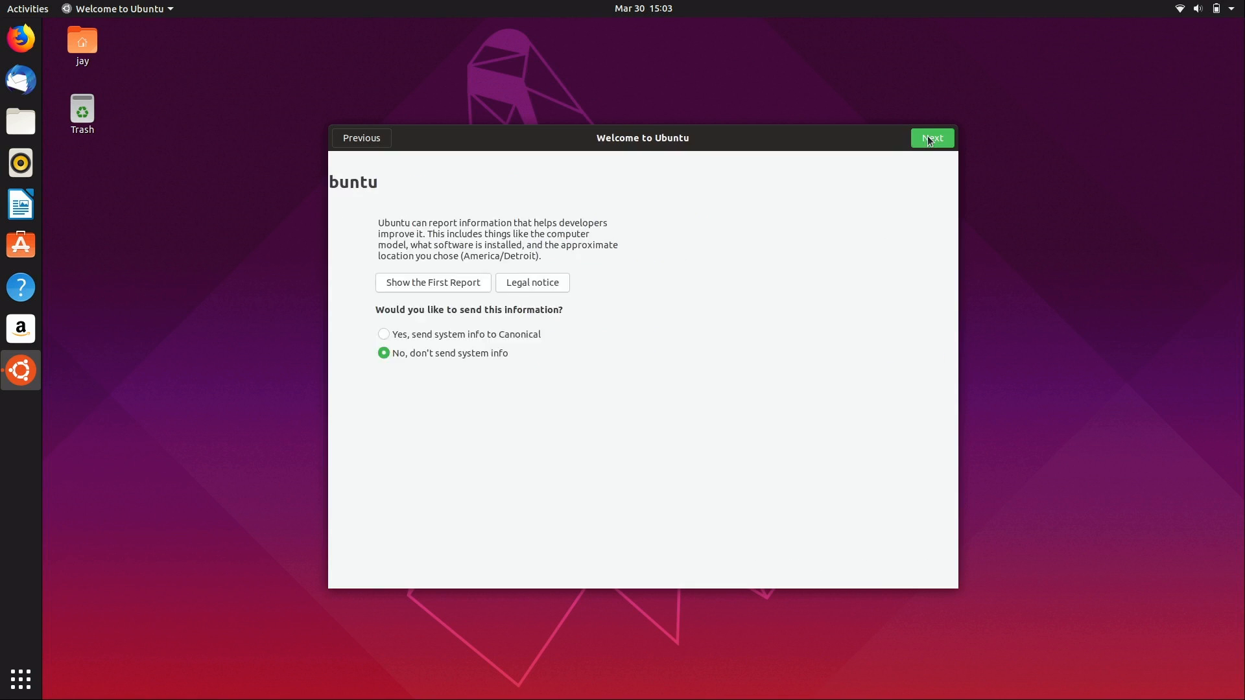
click(932, 137)
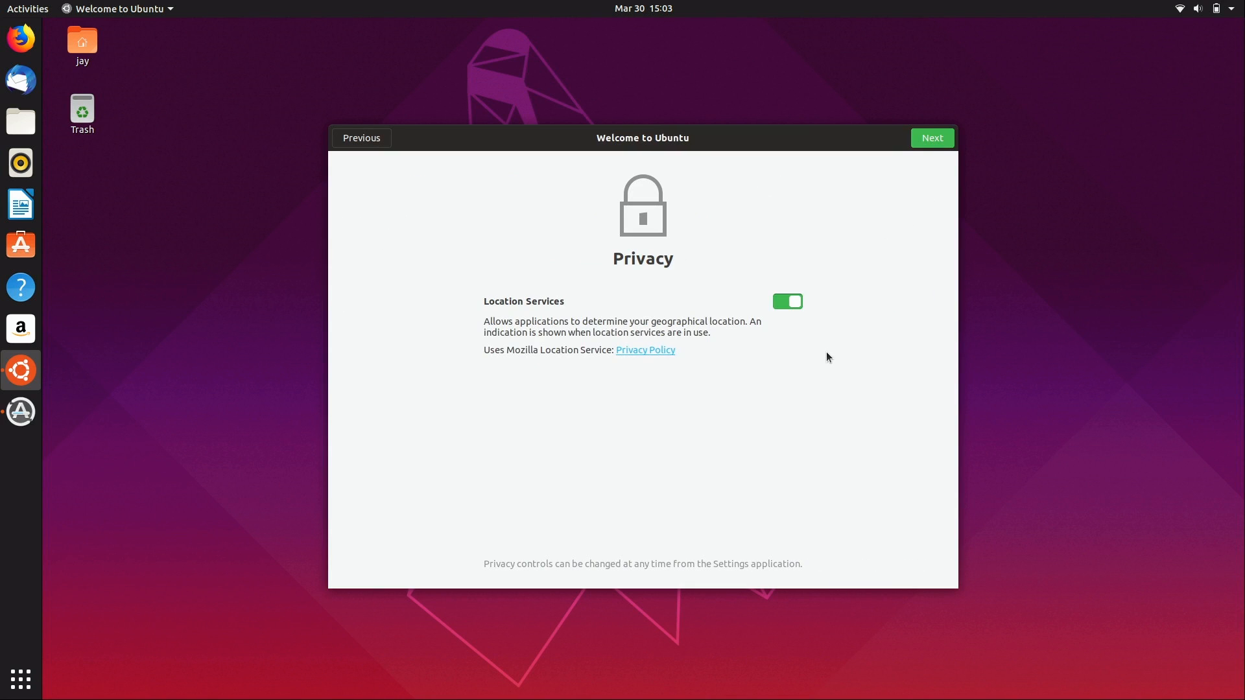
mouse_move(817, 334)
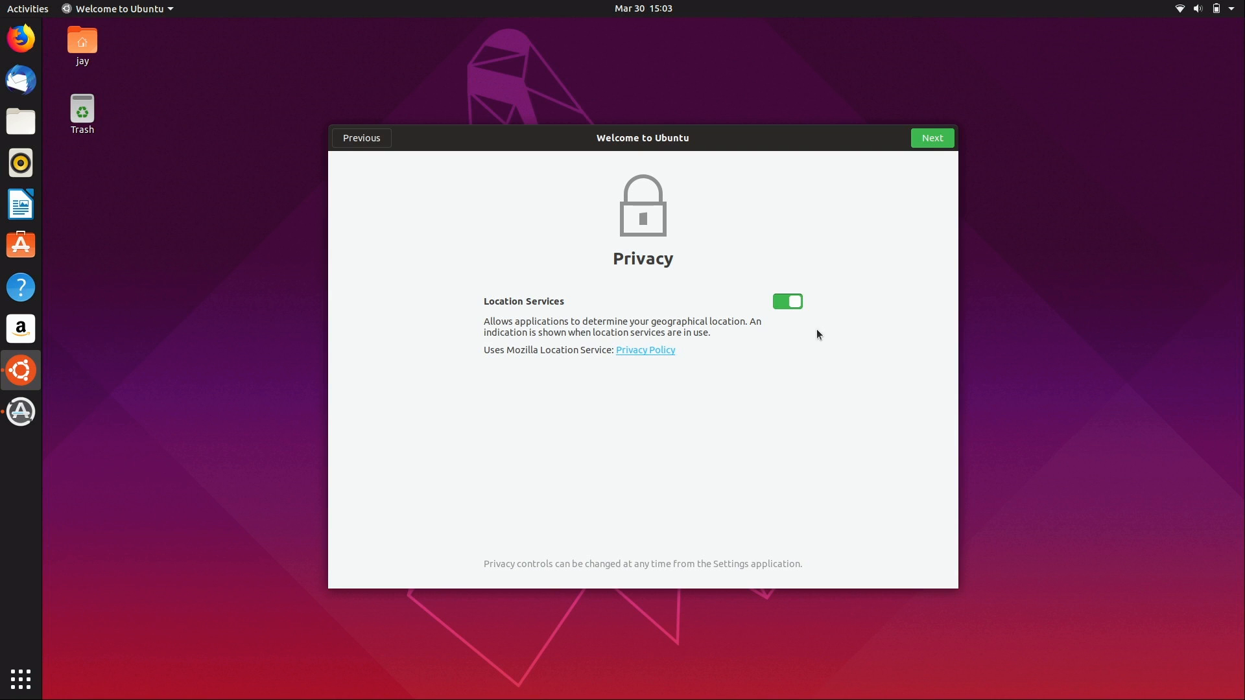
click(931, 137)
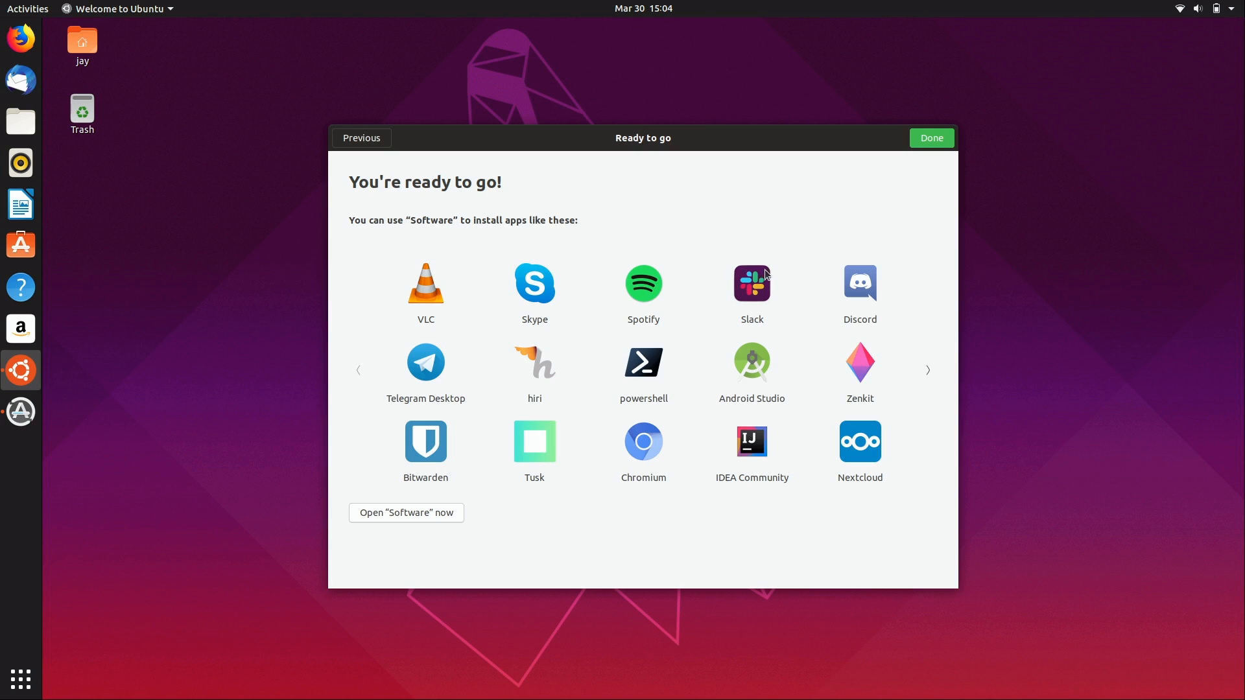
mouse_move(455, 476)
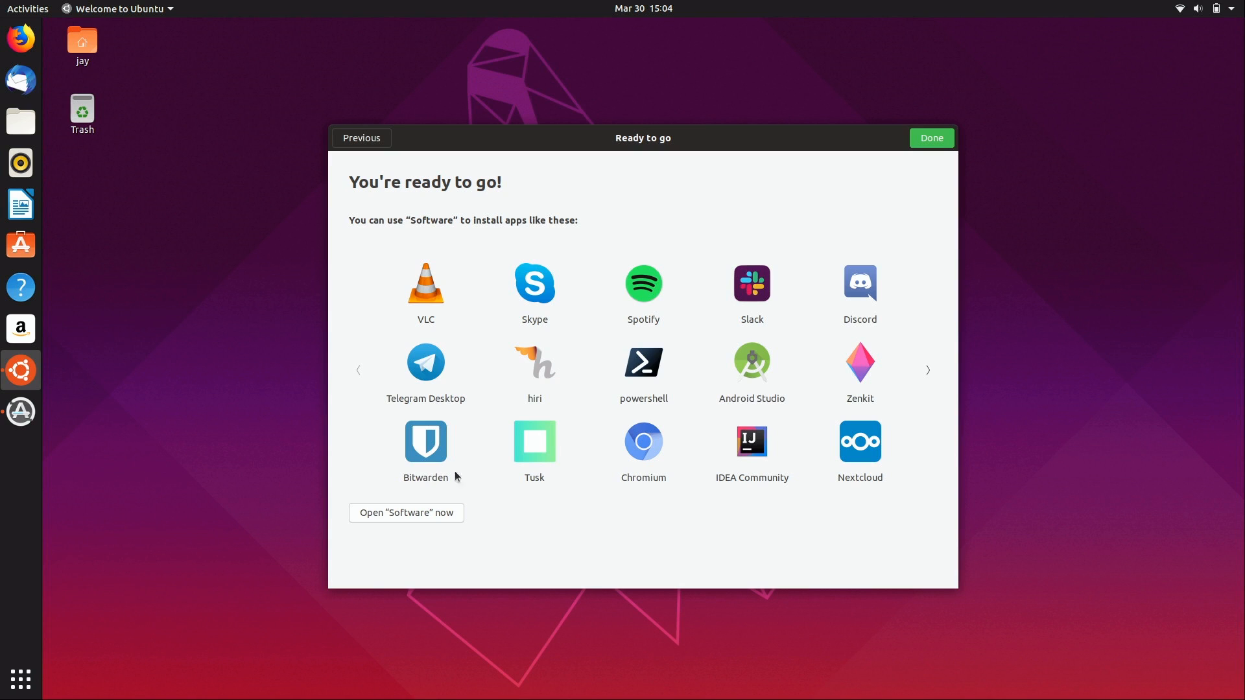
mouse_move(688, 354)
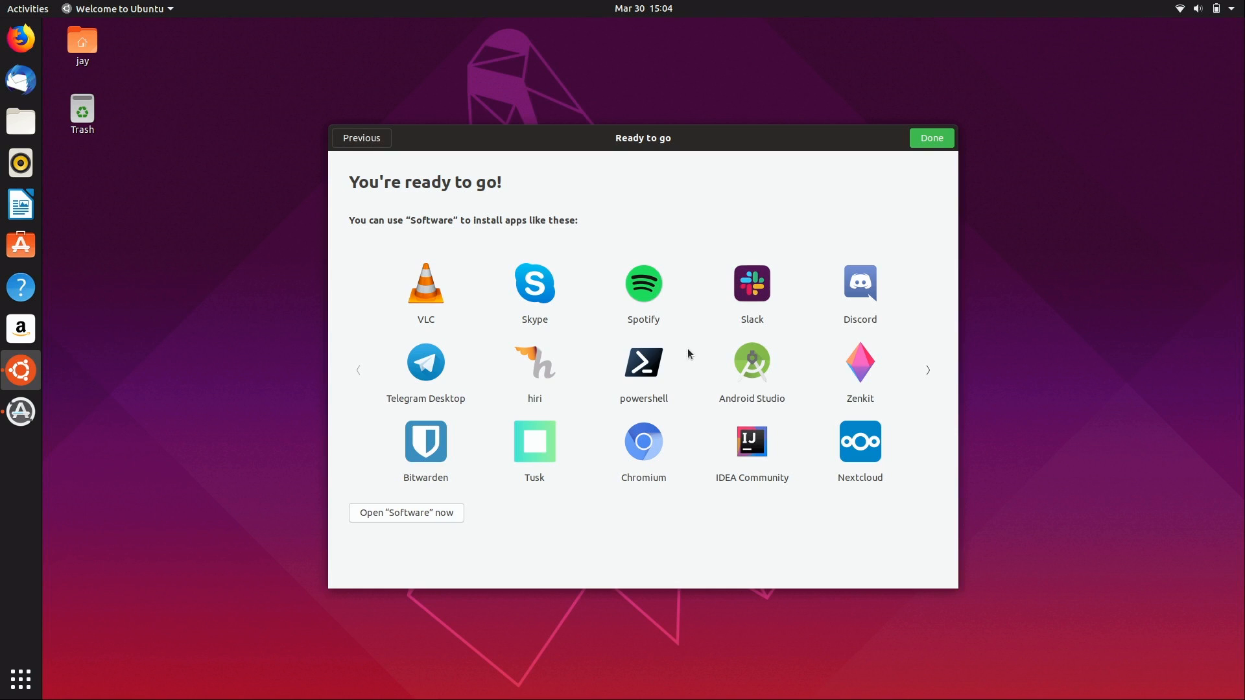
mouse_move(672, 339)
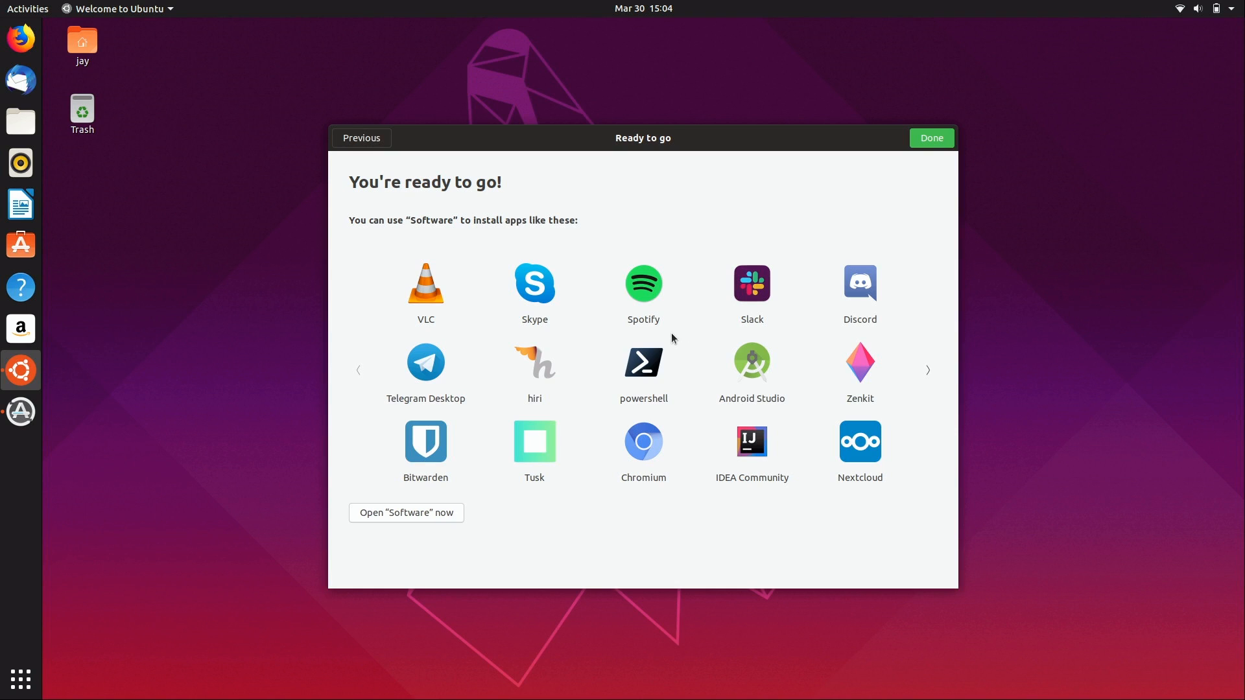
Step: Launch Ubuntu Software from the welcome page and let its front page of featured apps load
click(406, 512)
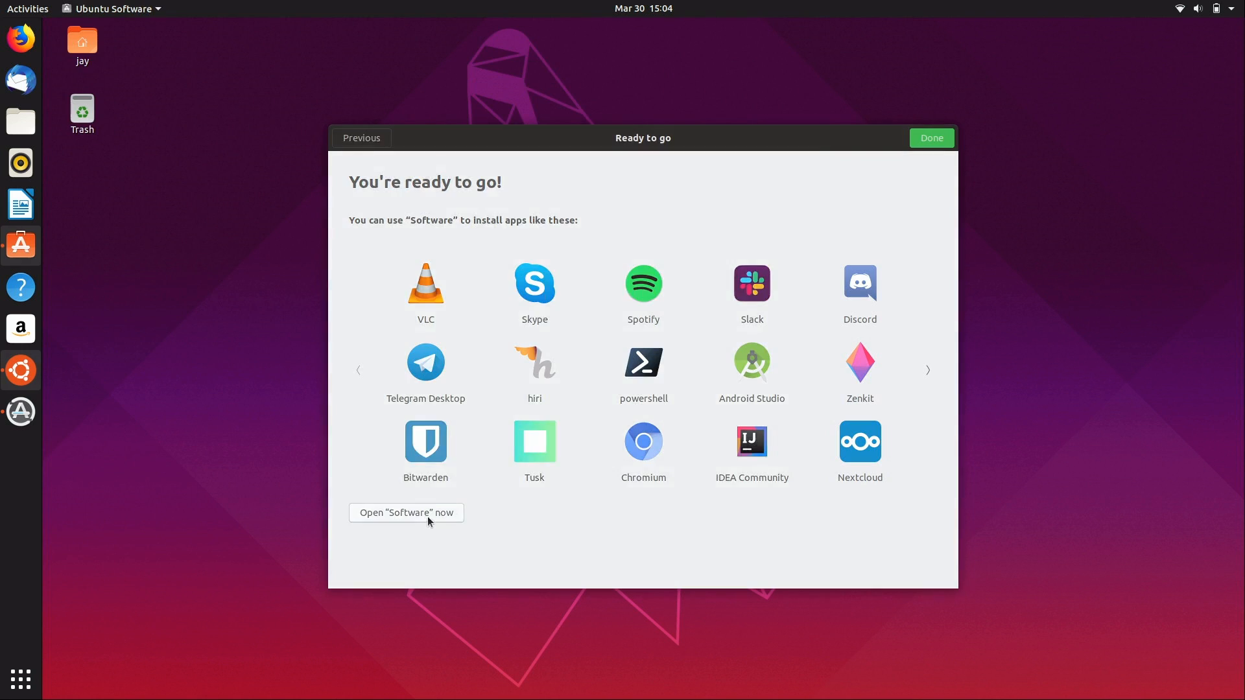
click(406, 513)
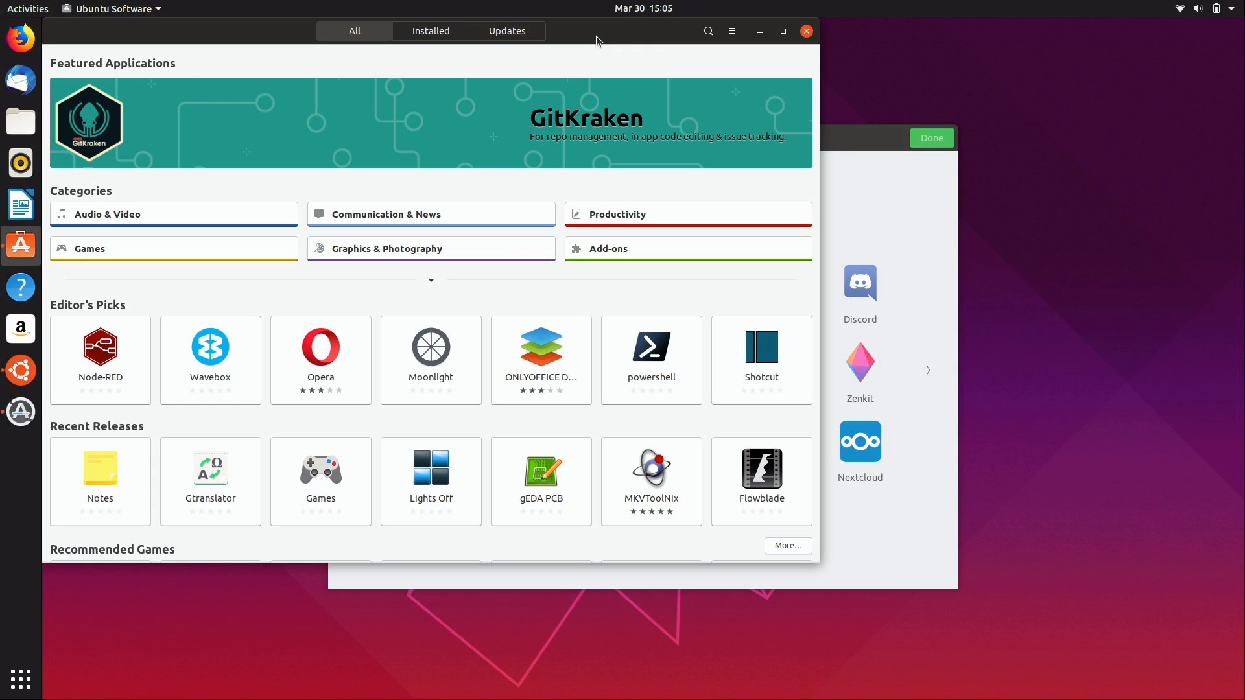
Step: Close Software, finish the welcome setup, run Software Updater and acknowledge the system is up to date
click(805, 31)
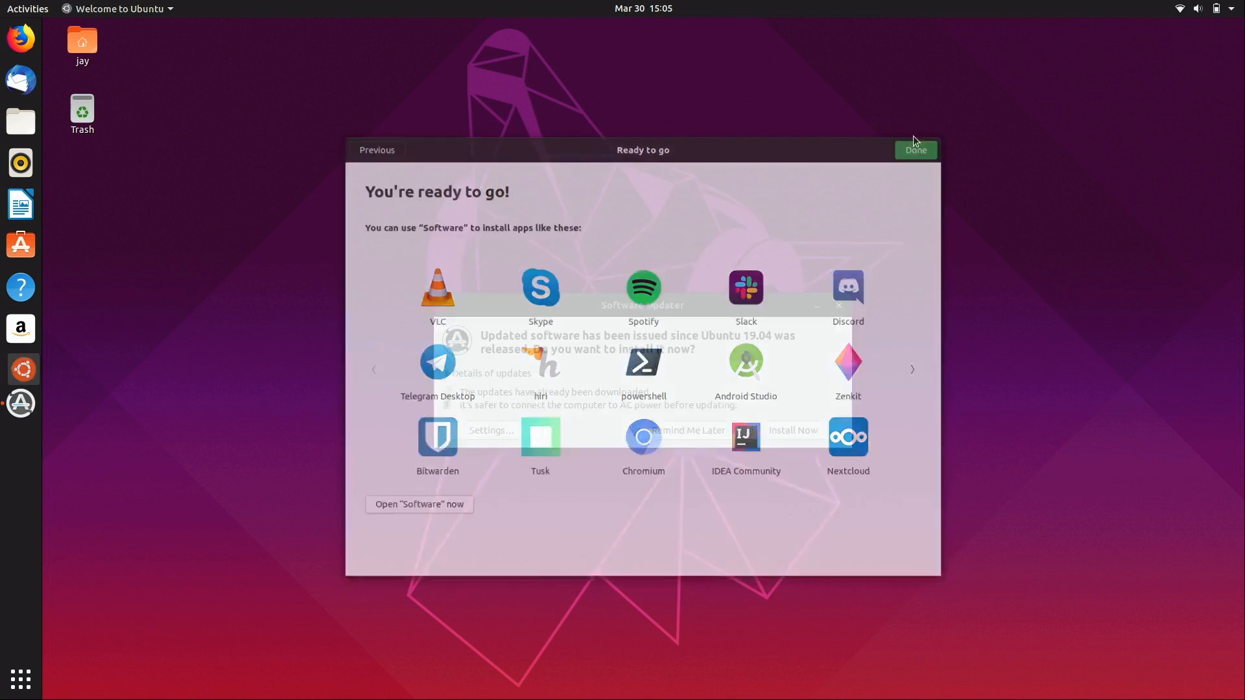
click(914, 149)
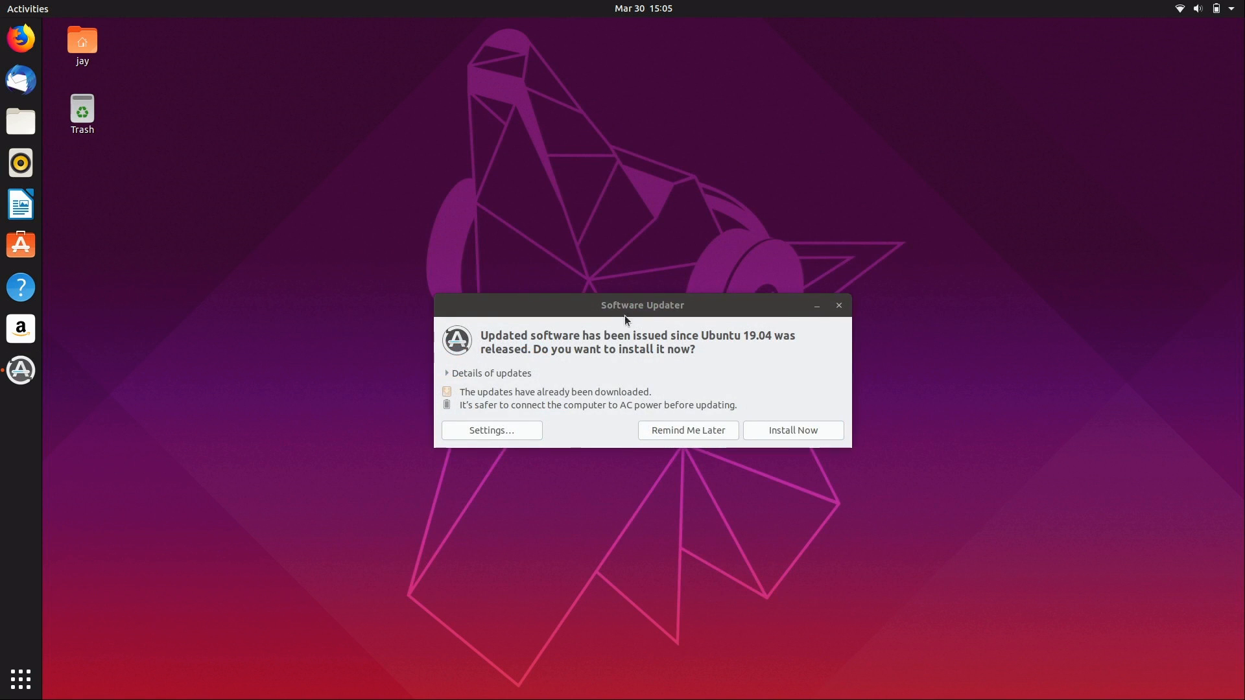
mouse_move(678, 411)
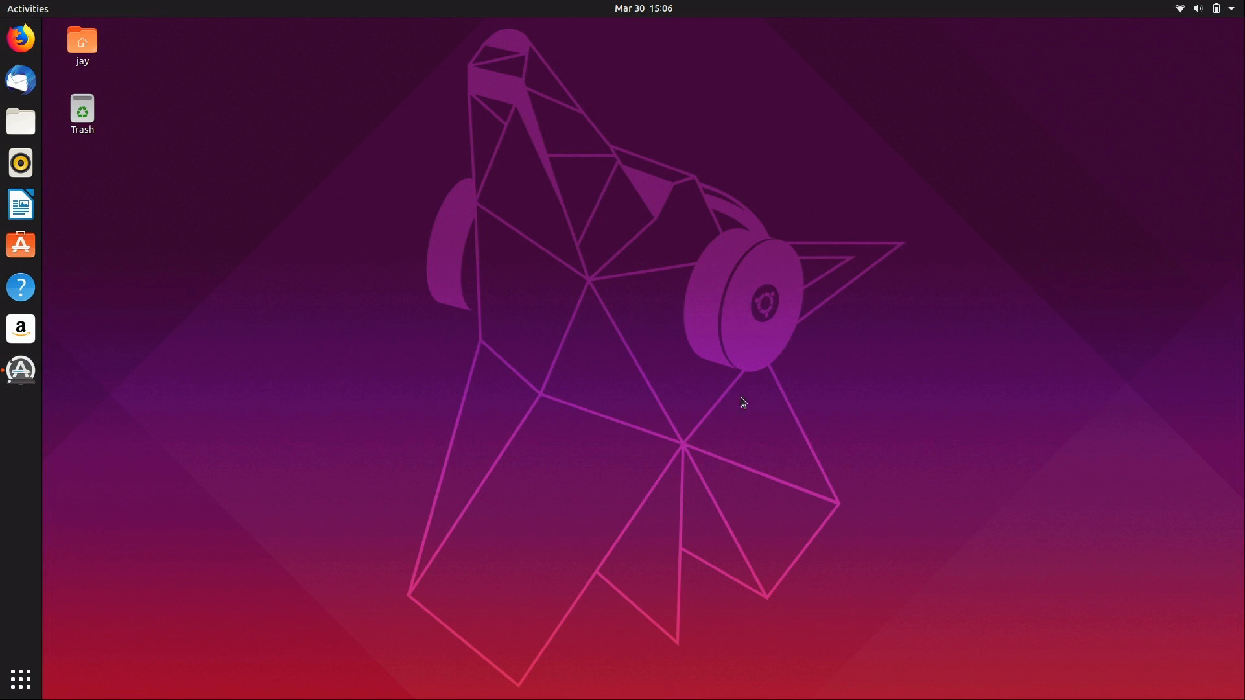
mouse_move(19, 373)
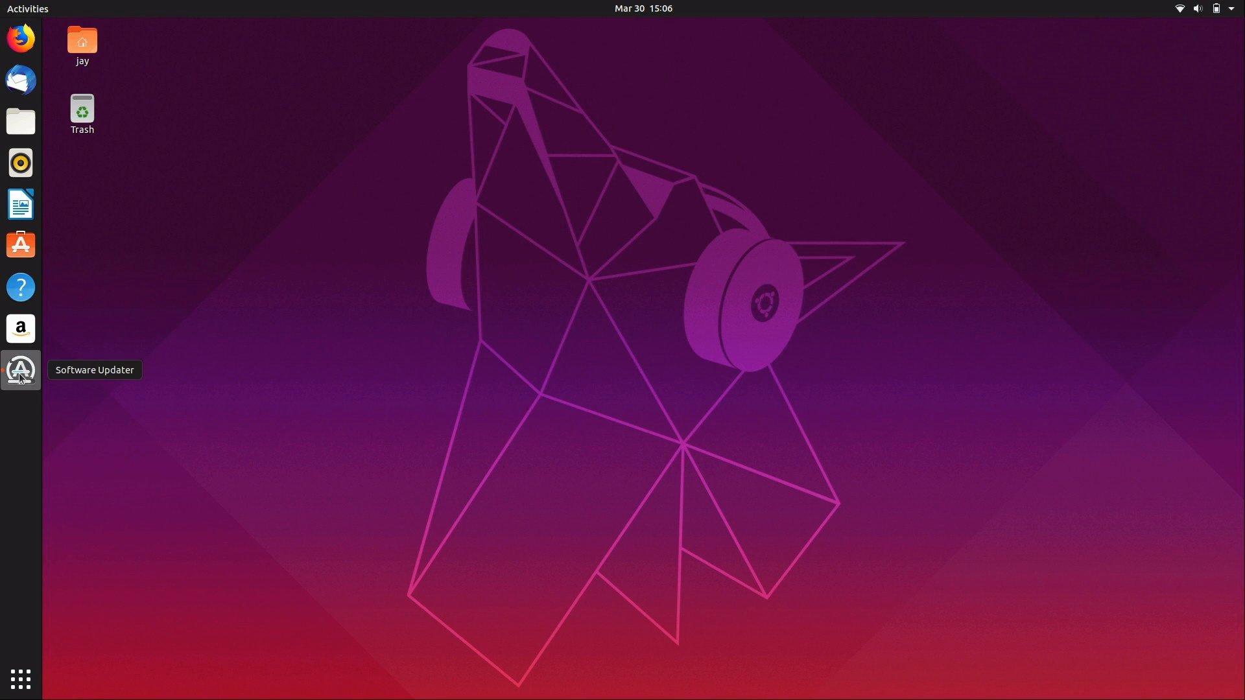
mouse_move(24, 389)
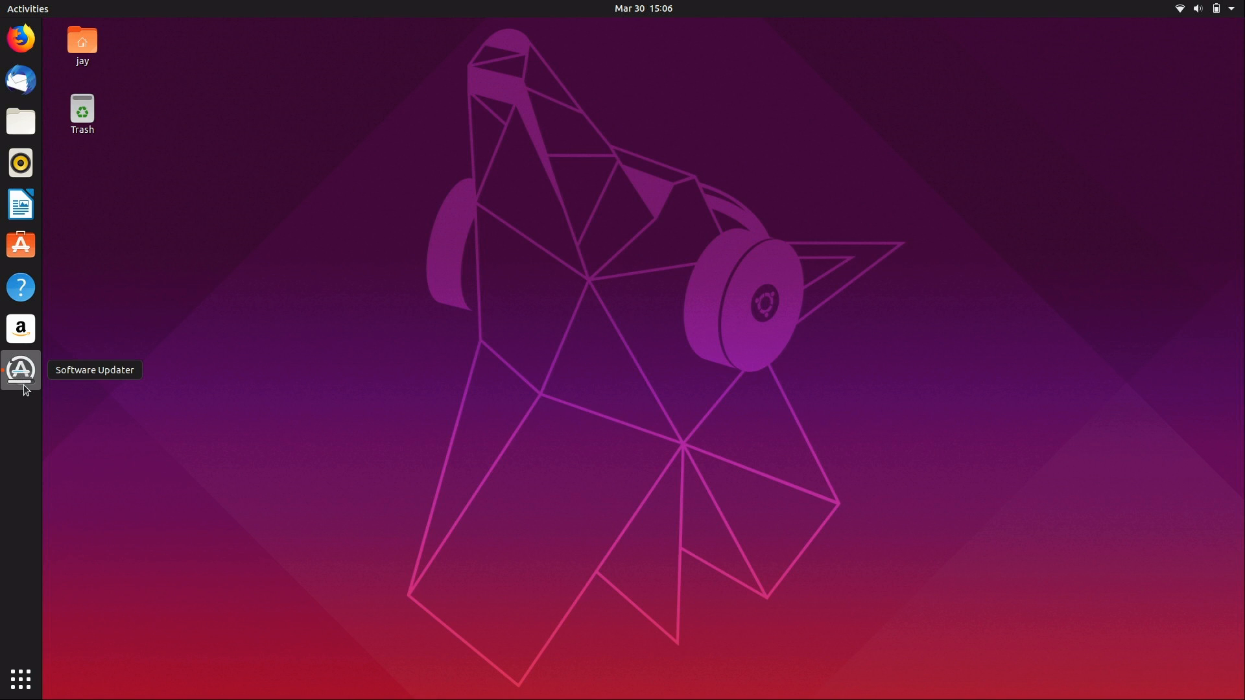
click(20, 370)
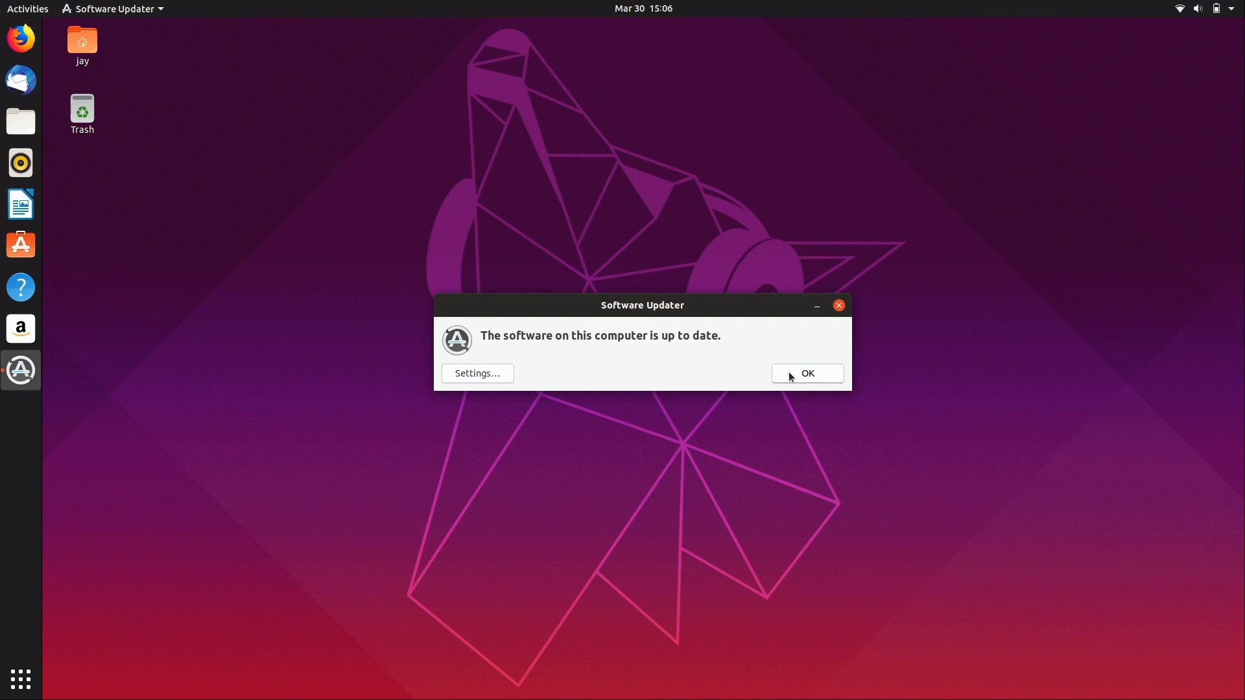
click(807, 374)
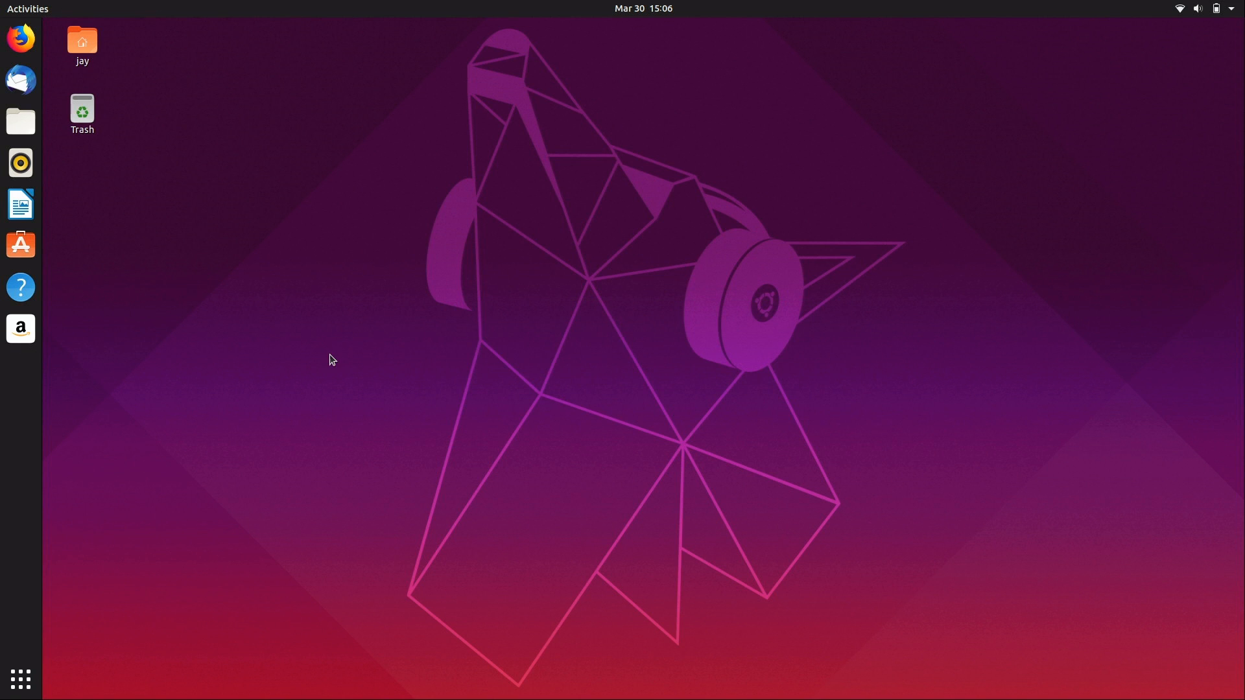
mouse_move(19, 204)
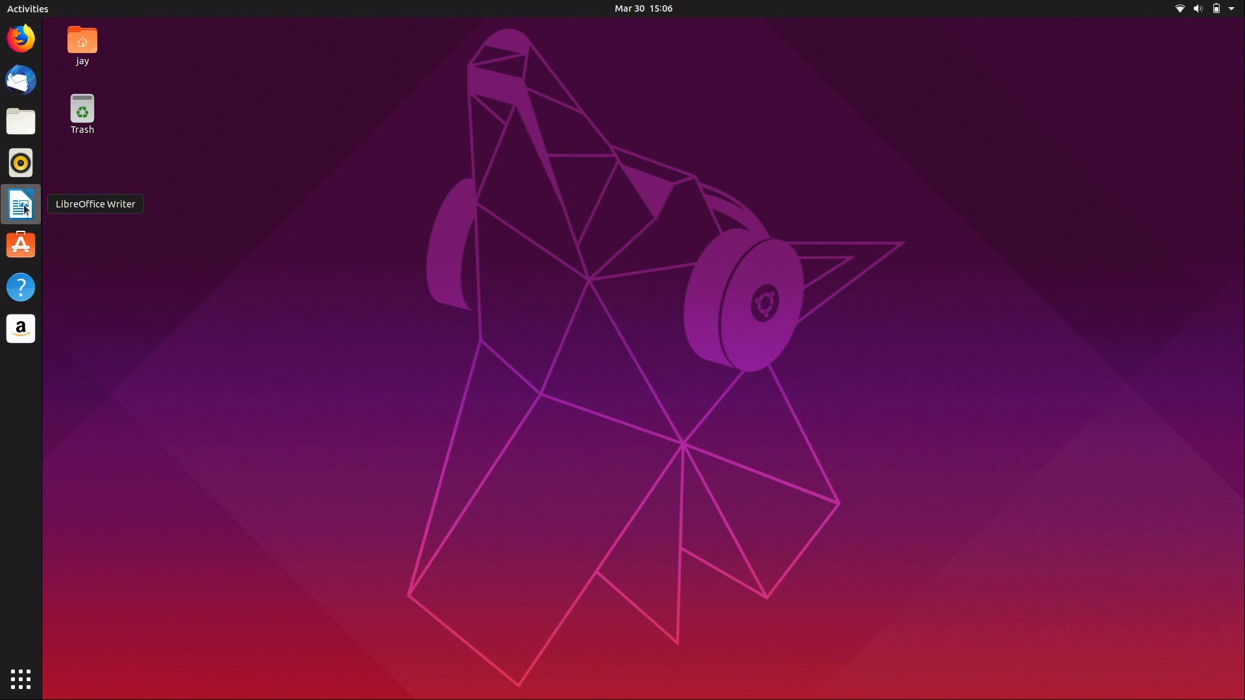
Step: Start a blank Writer document, check About LibreOffice shows version 6.2.2.2 and dismiss it
click(19, 204)
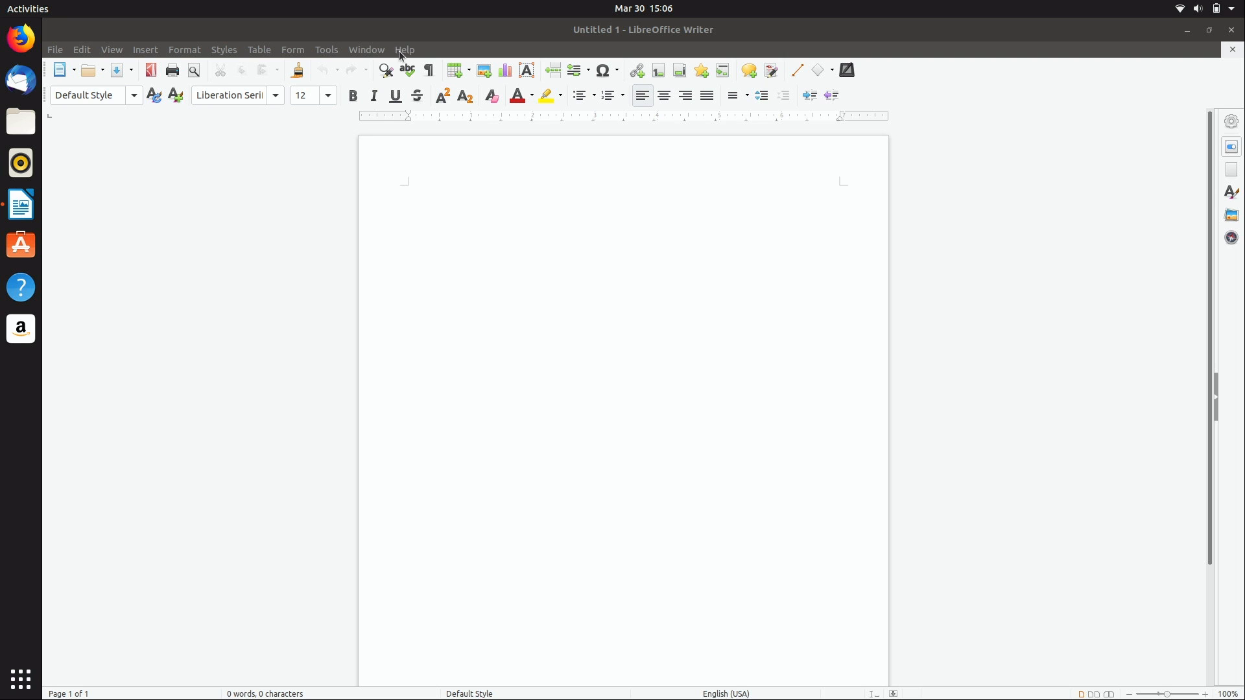
click(405, 49)
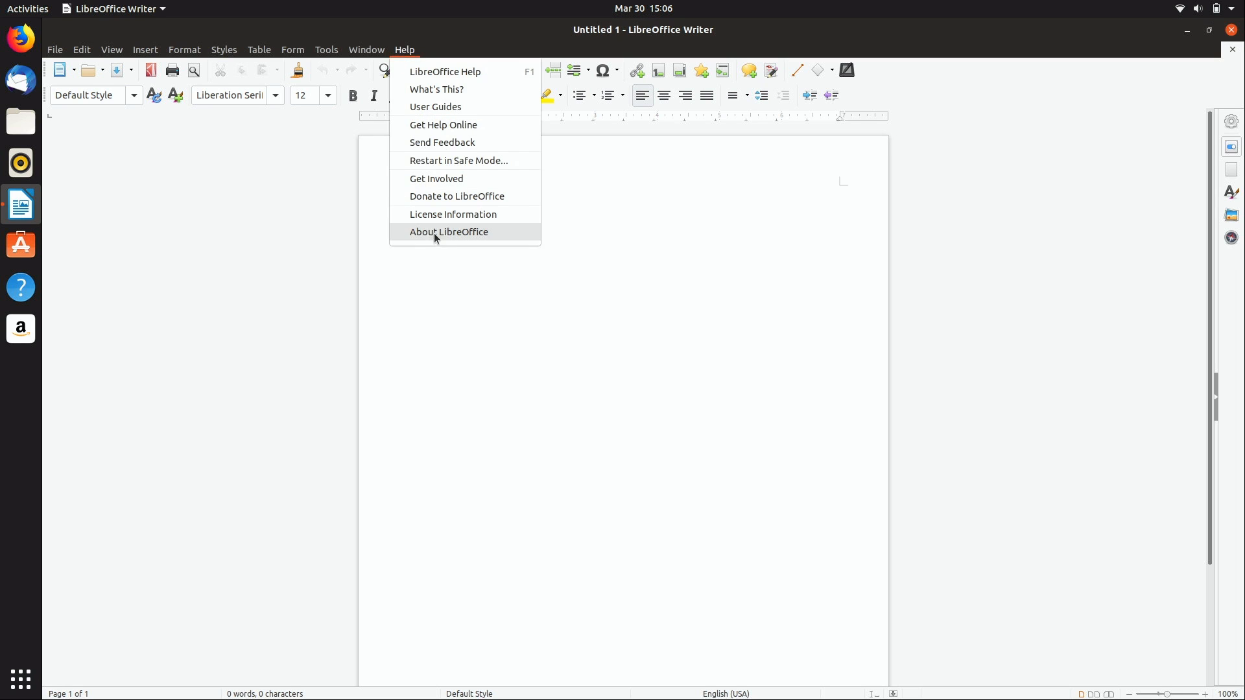
click(448, 232)
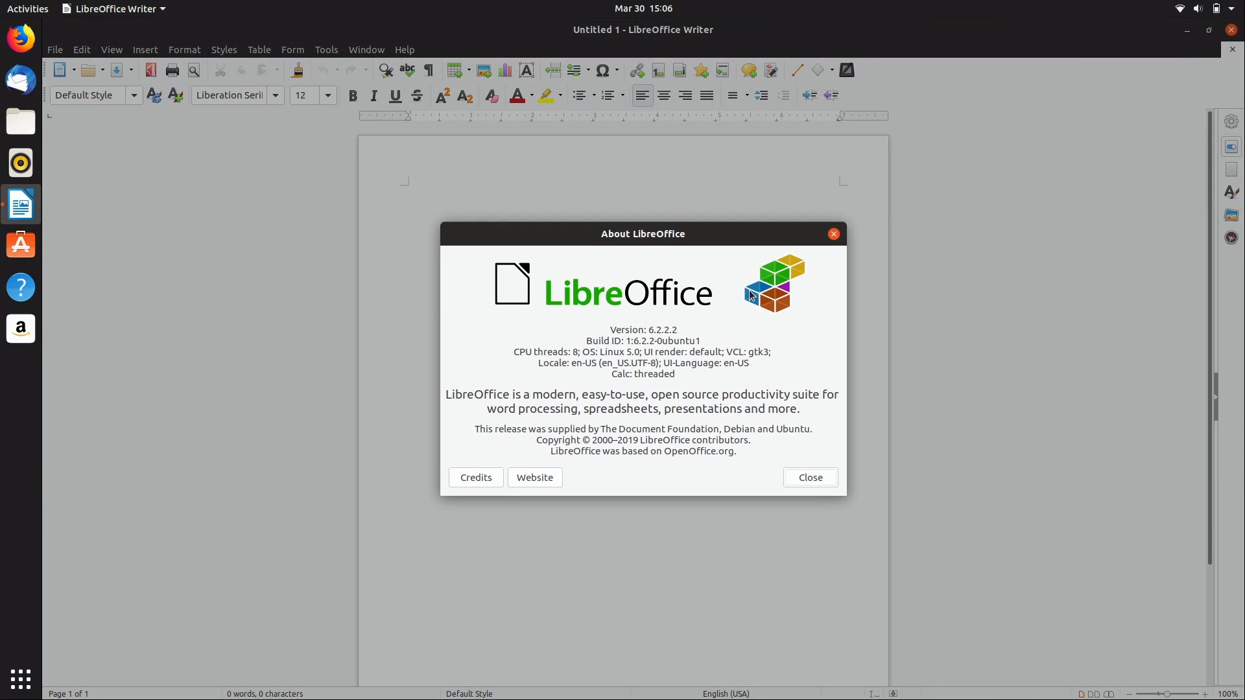
click(810, 478)
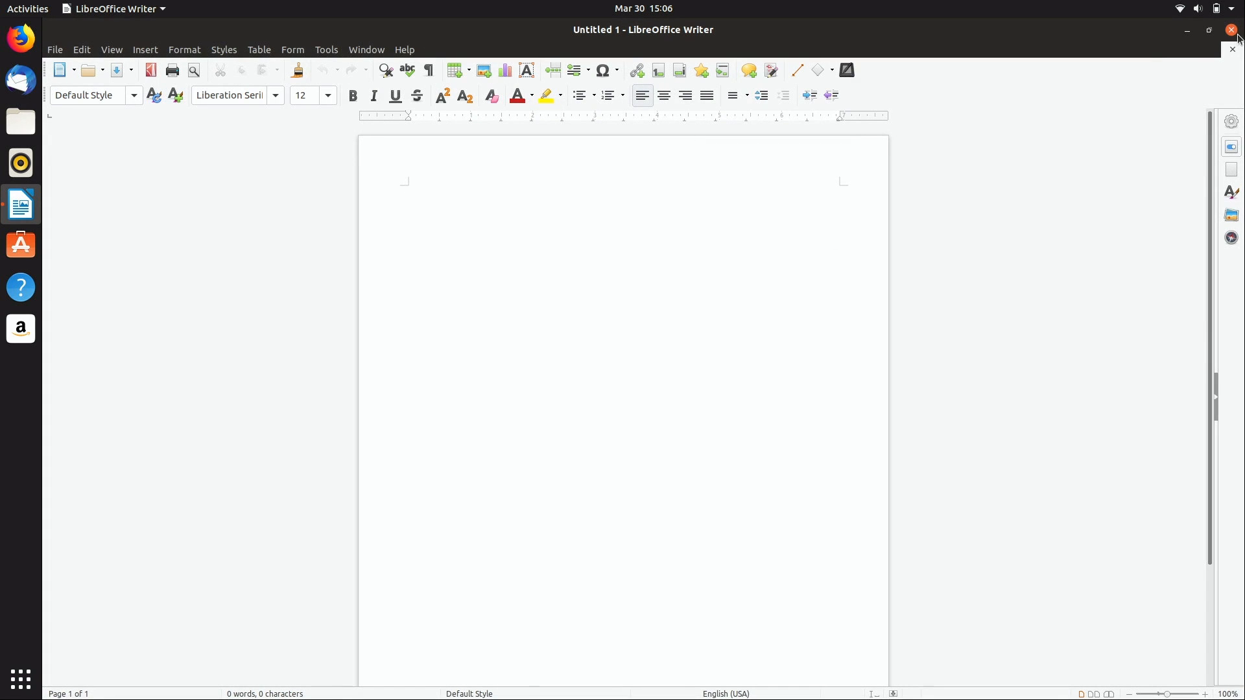
click(407, 190)
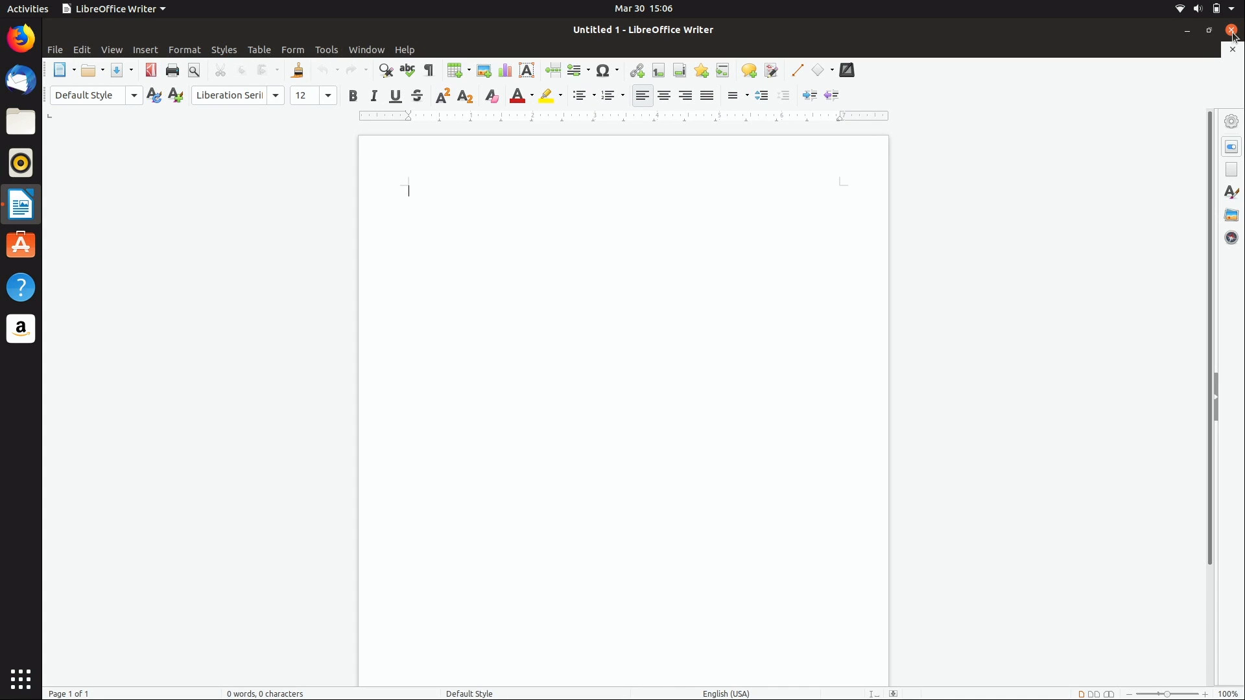
Step: Launch Firefox and bring up About Firefox showing Quantum 66.0.2 (64-bit)
click(1233, 30)
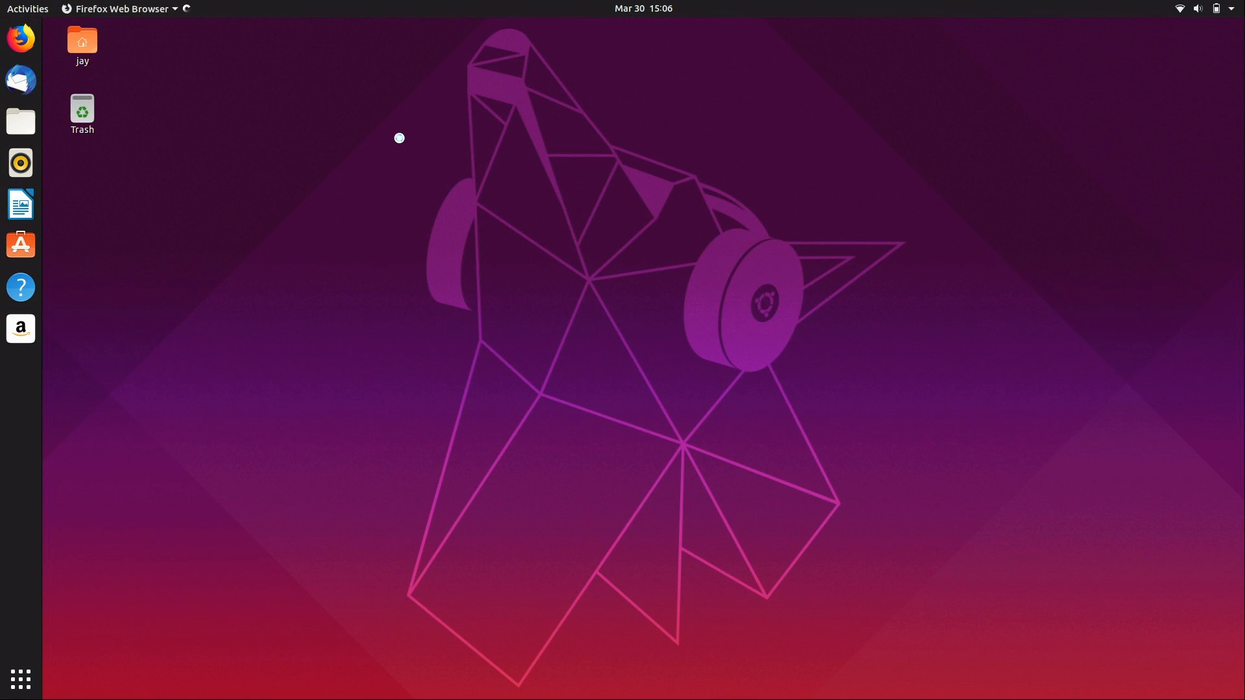
click(19, 38)
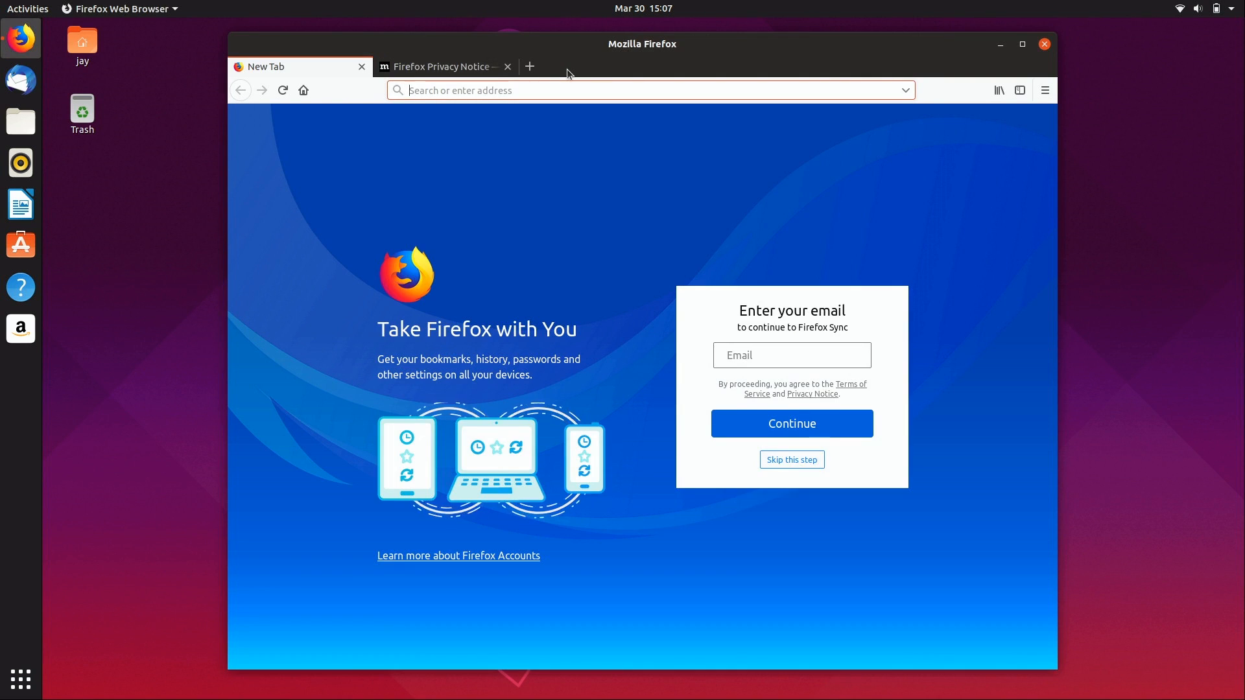
click(489, 65)
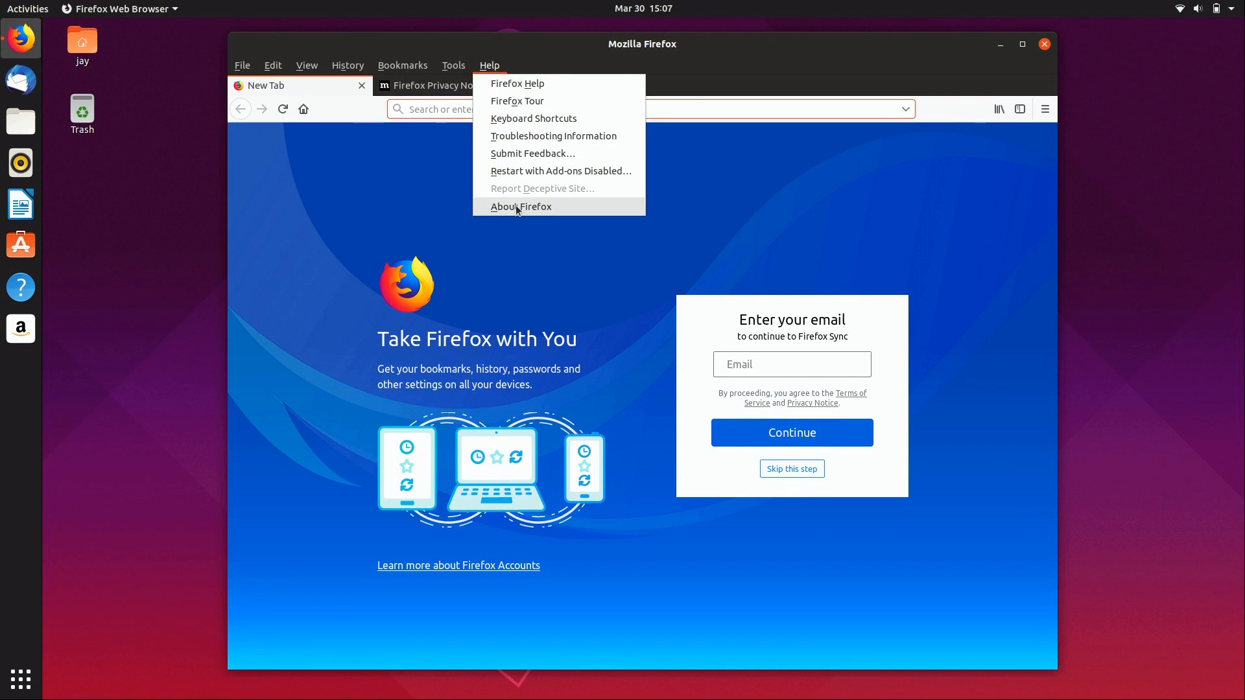
click(521, 207)
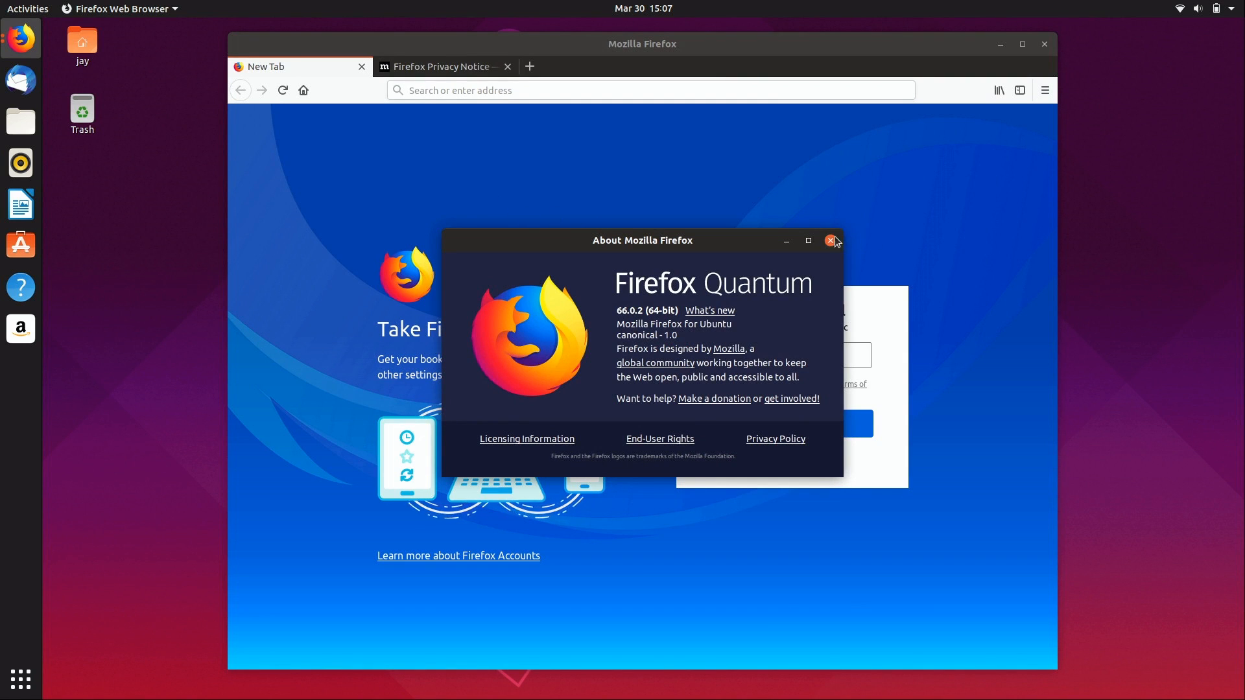
mouse_move(831, 251)
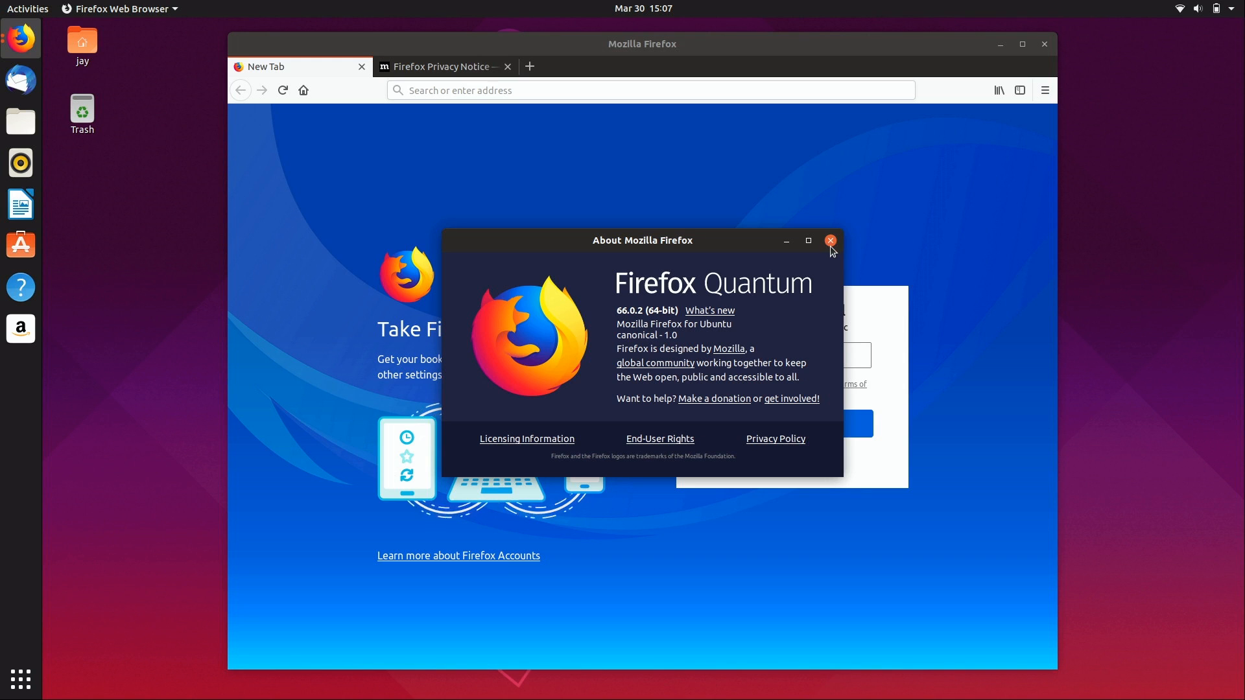
Step: Dismiss the Firefox version details, recentre Rhythmbox and remove Amazon from the dock favourites
click(830, 241)
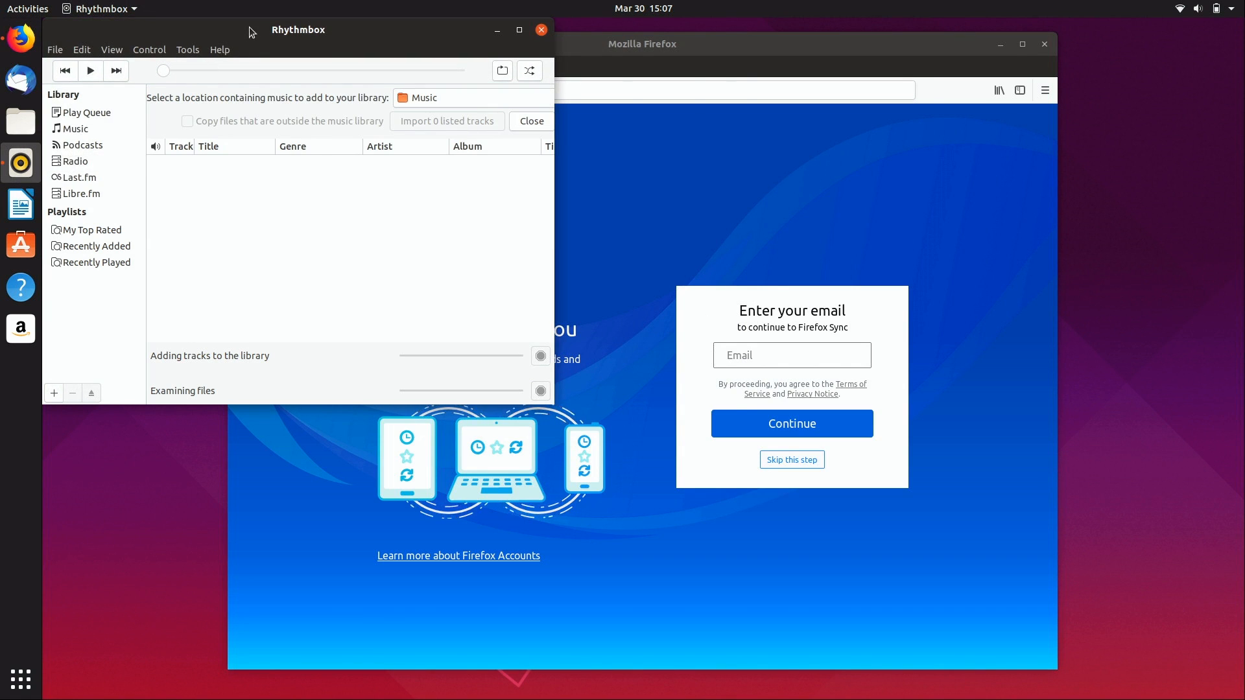
drag(298, 29, 494, 59)
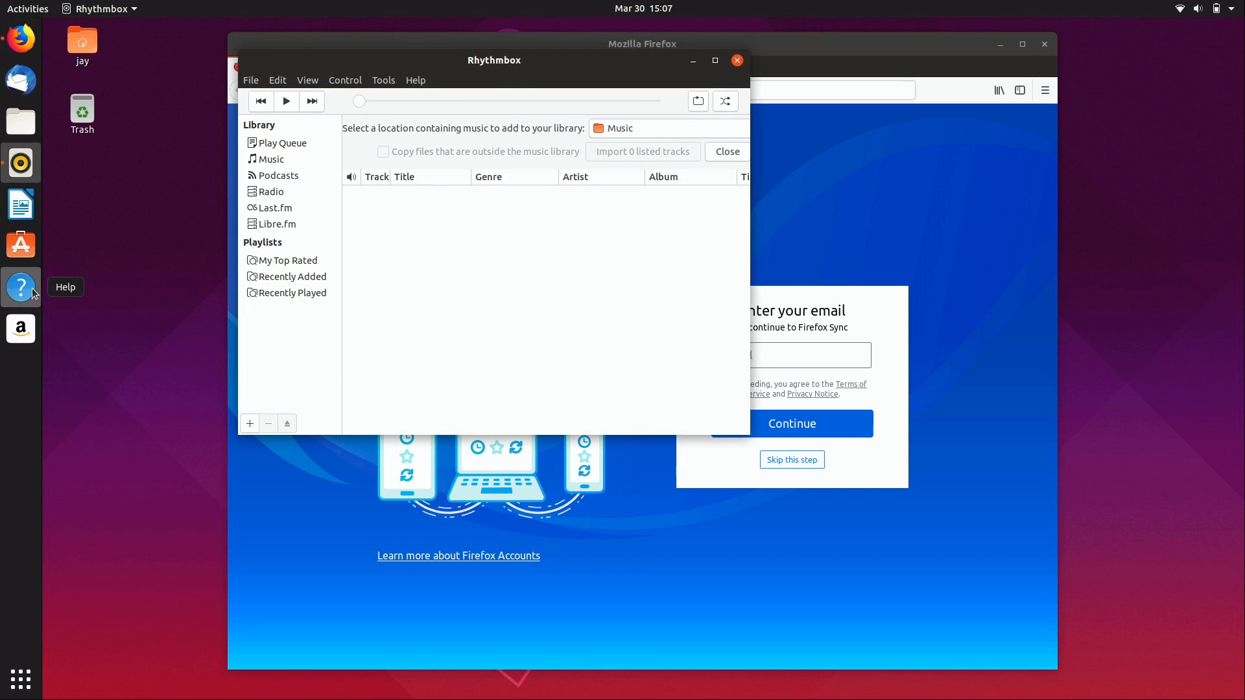
right_click(19, 328)
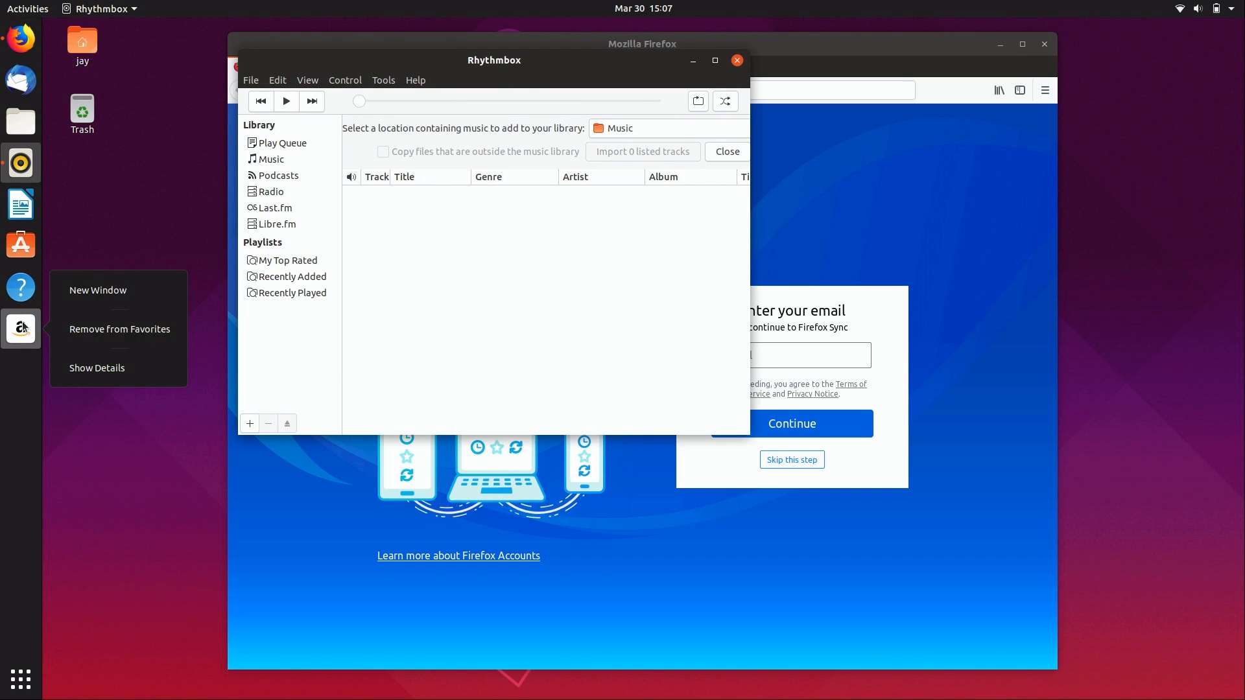
click(119, 329)
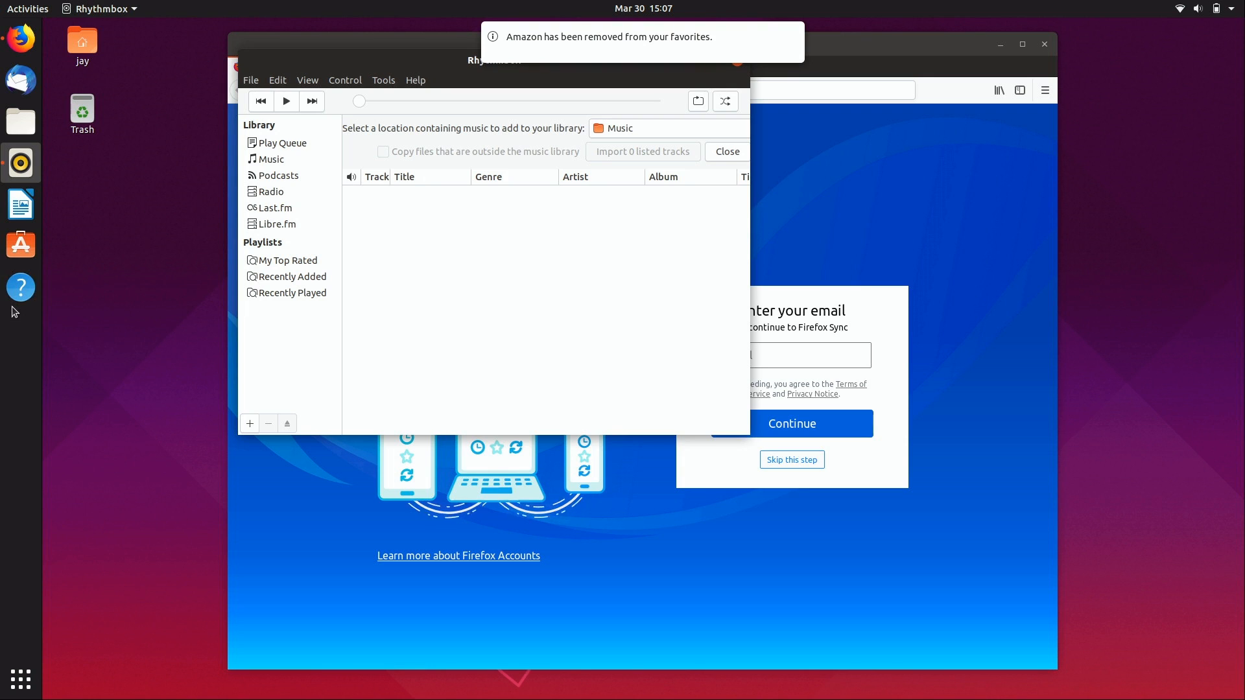
mouse_move(20, 287)
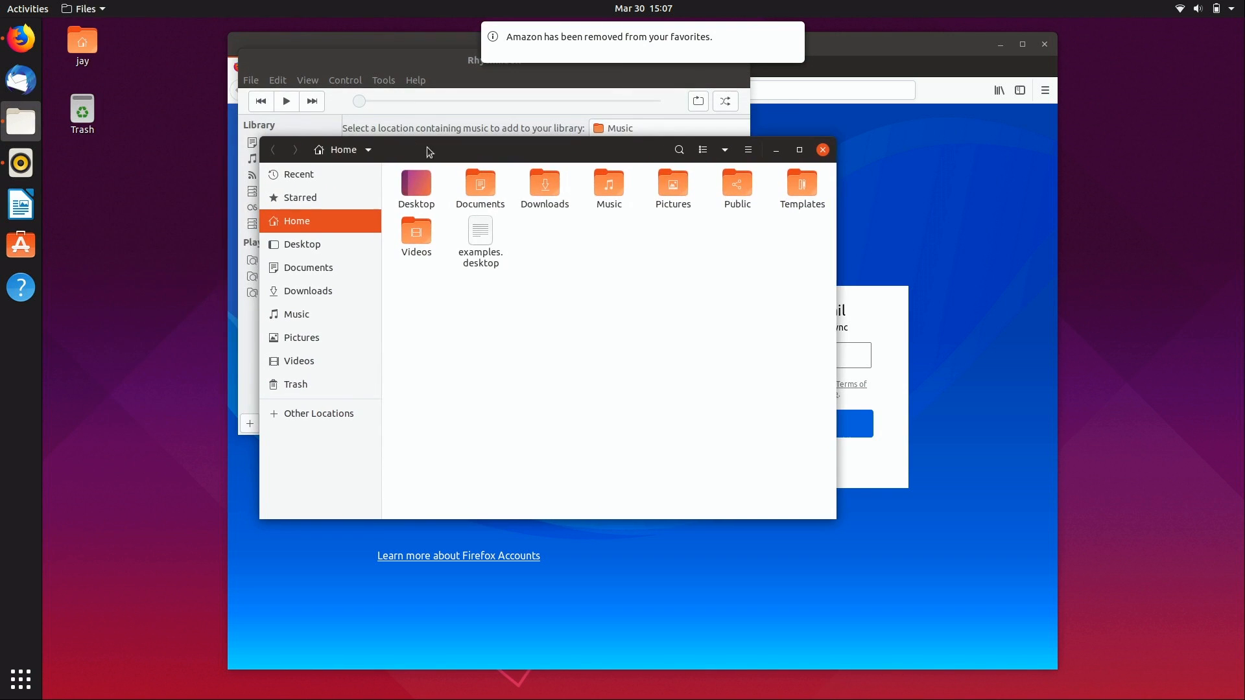
Step: Select the Trash item on the desktop and open the home folder in Files
click(82, 115)
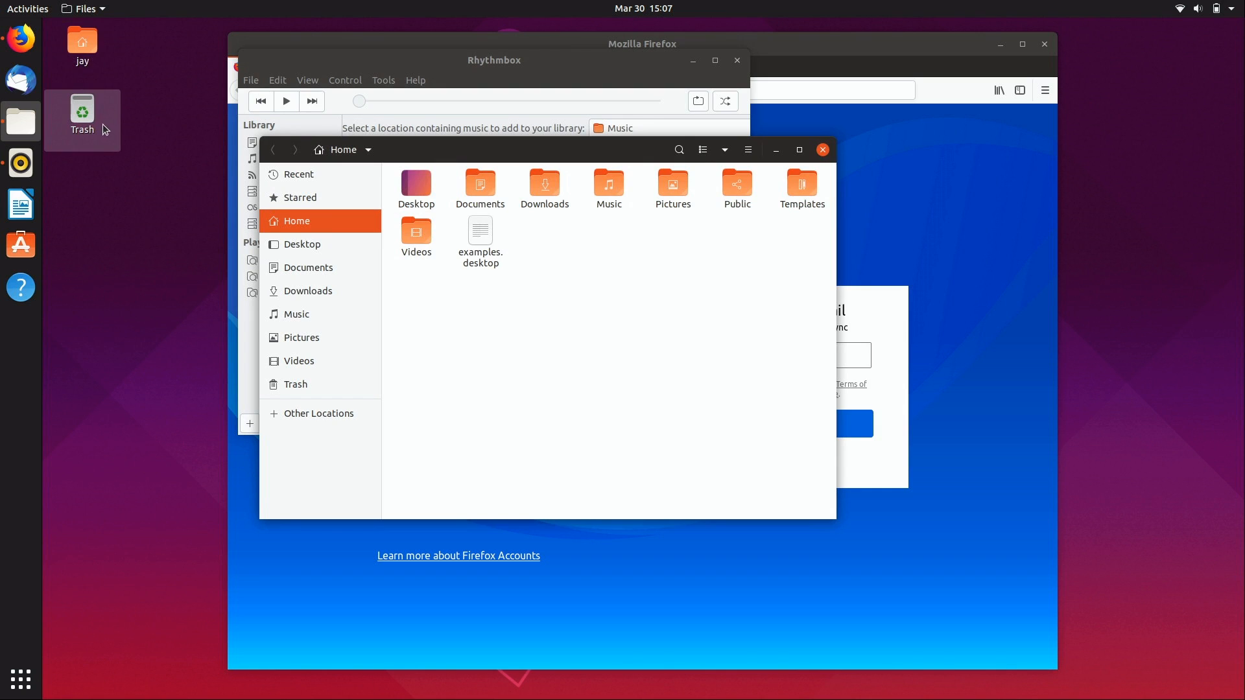
mouse_move(142, 136)
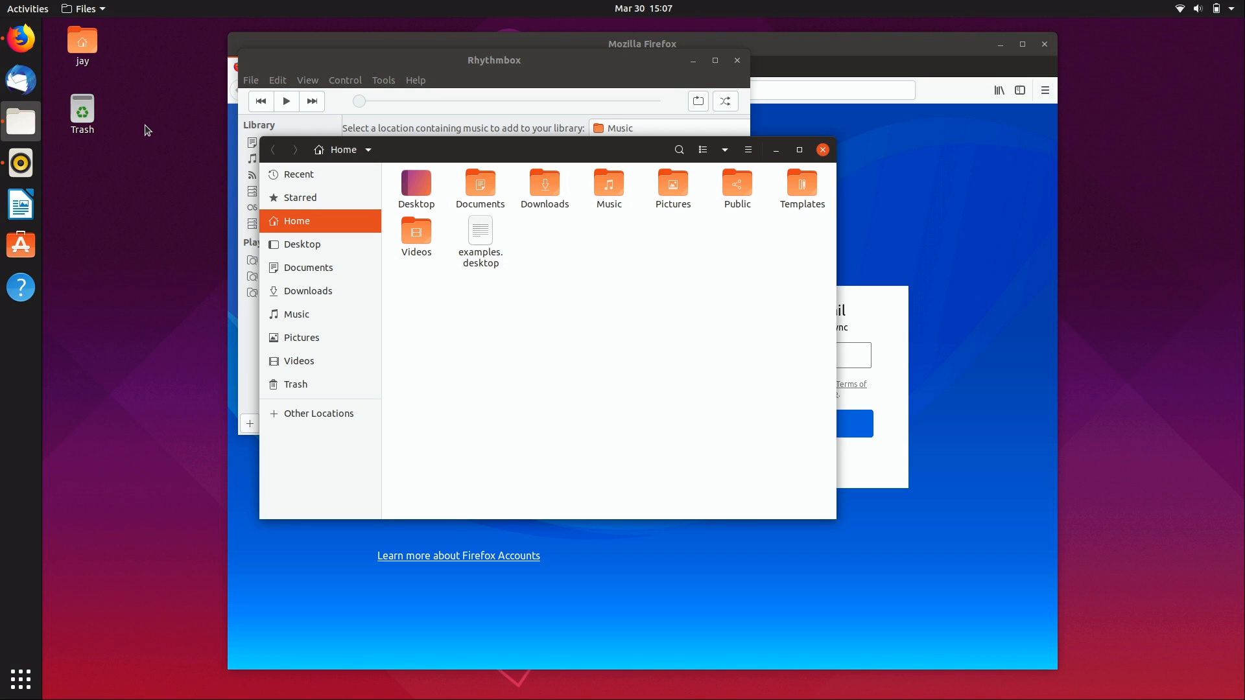
mouse_move(127, 130)
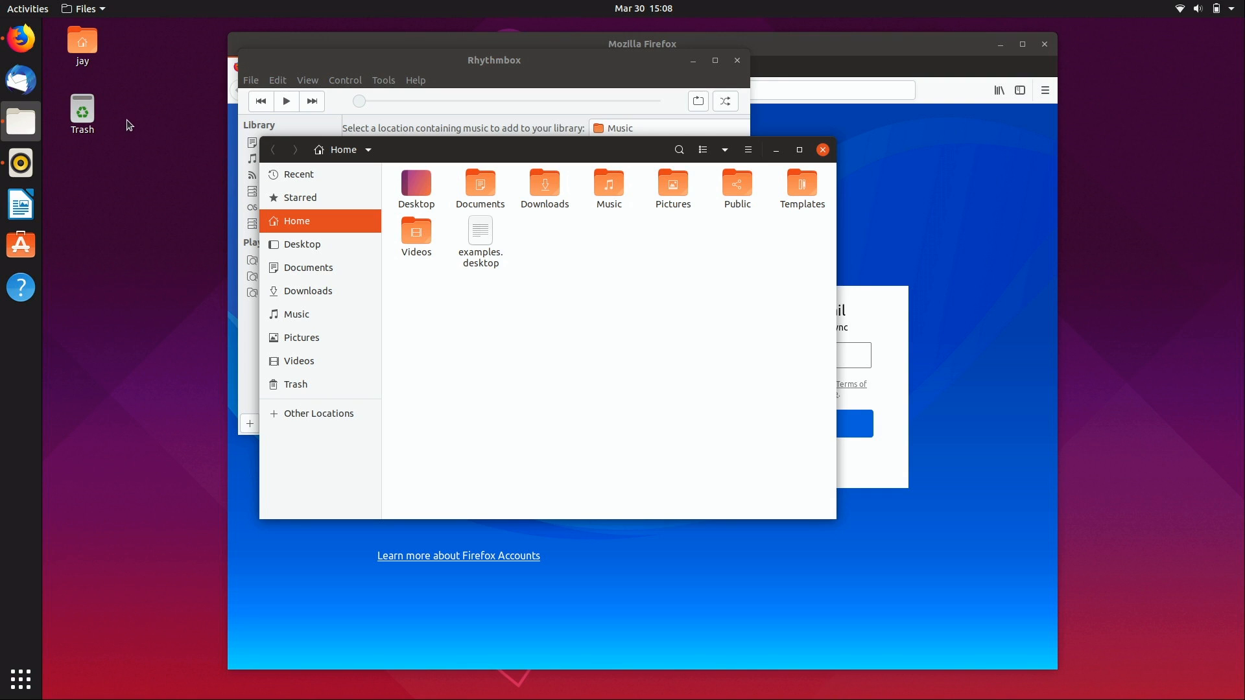
click(81, 115)
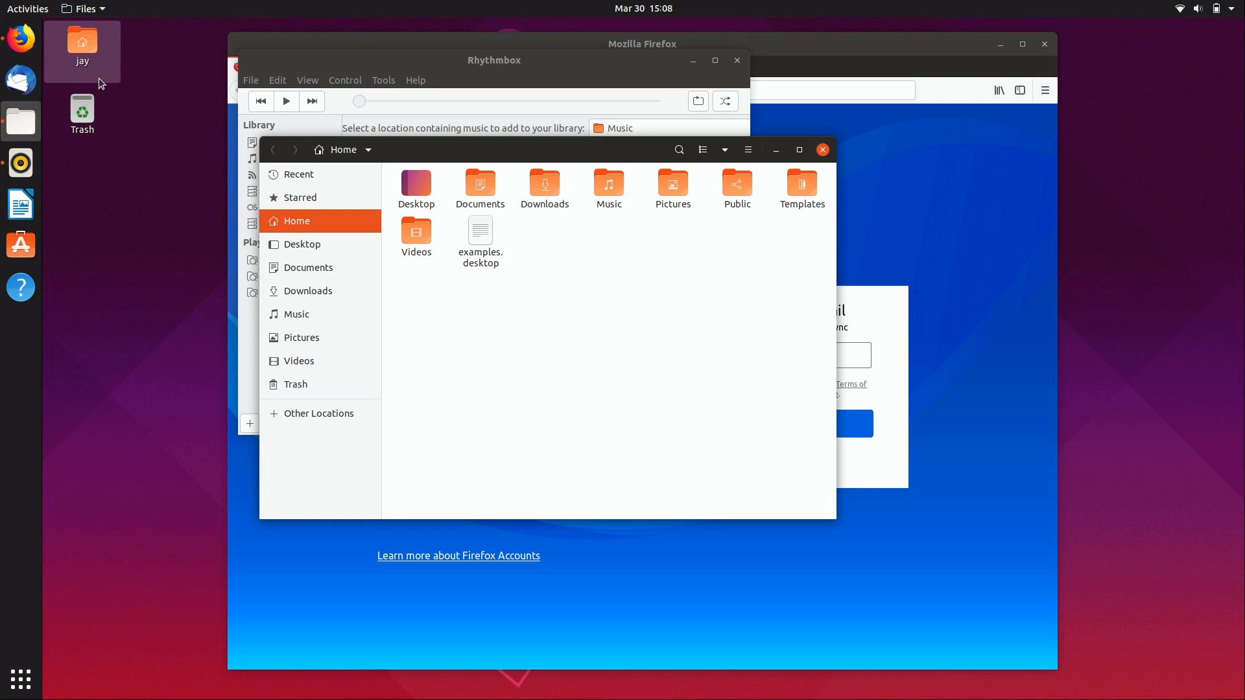
click(82, 114)
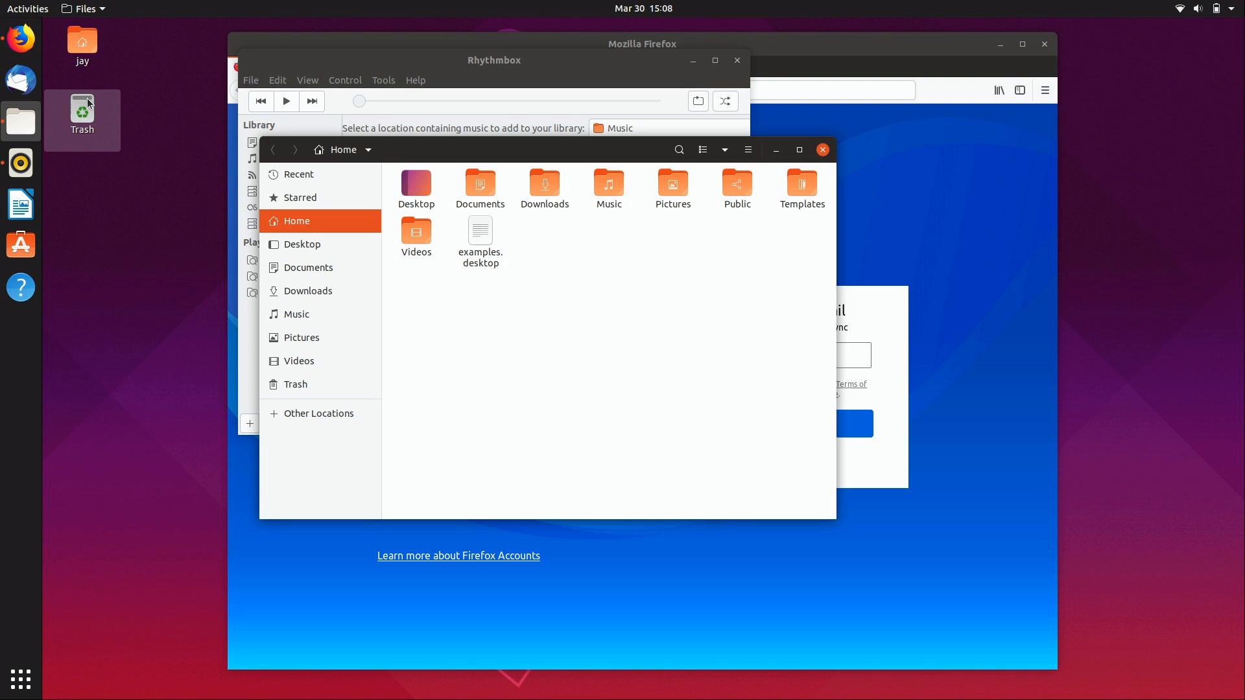
mouse_move(87, 108)
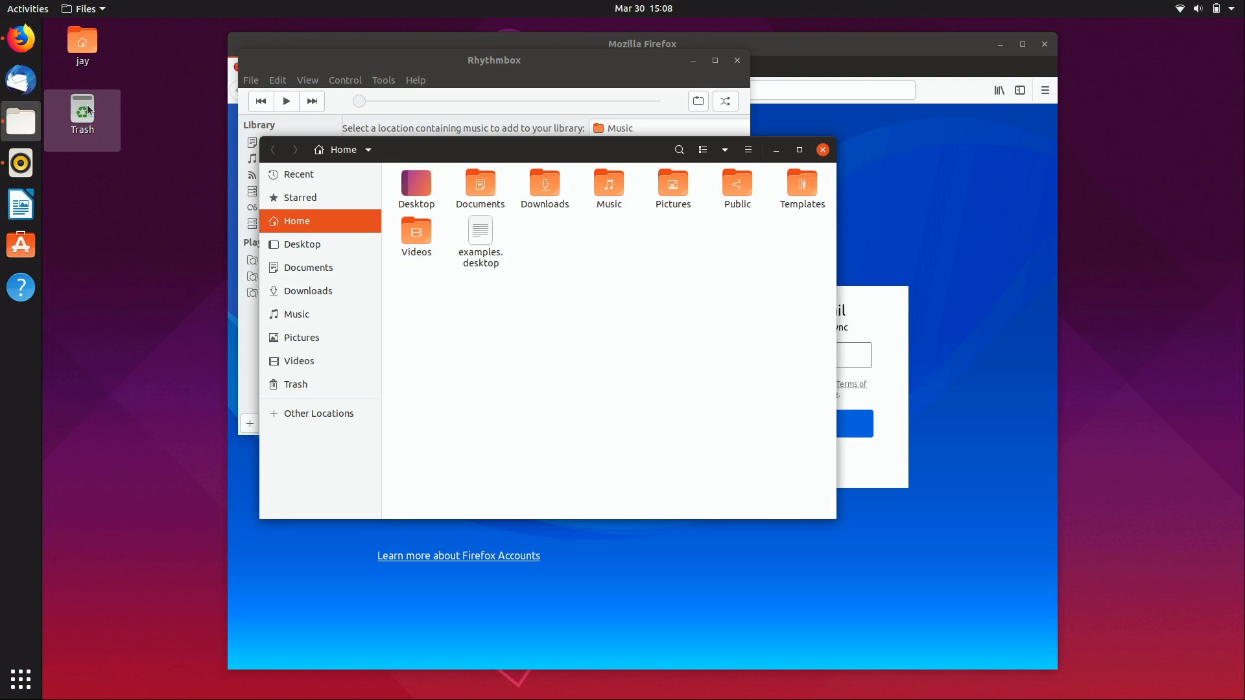
mouse_move(87, 112)
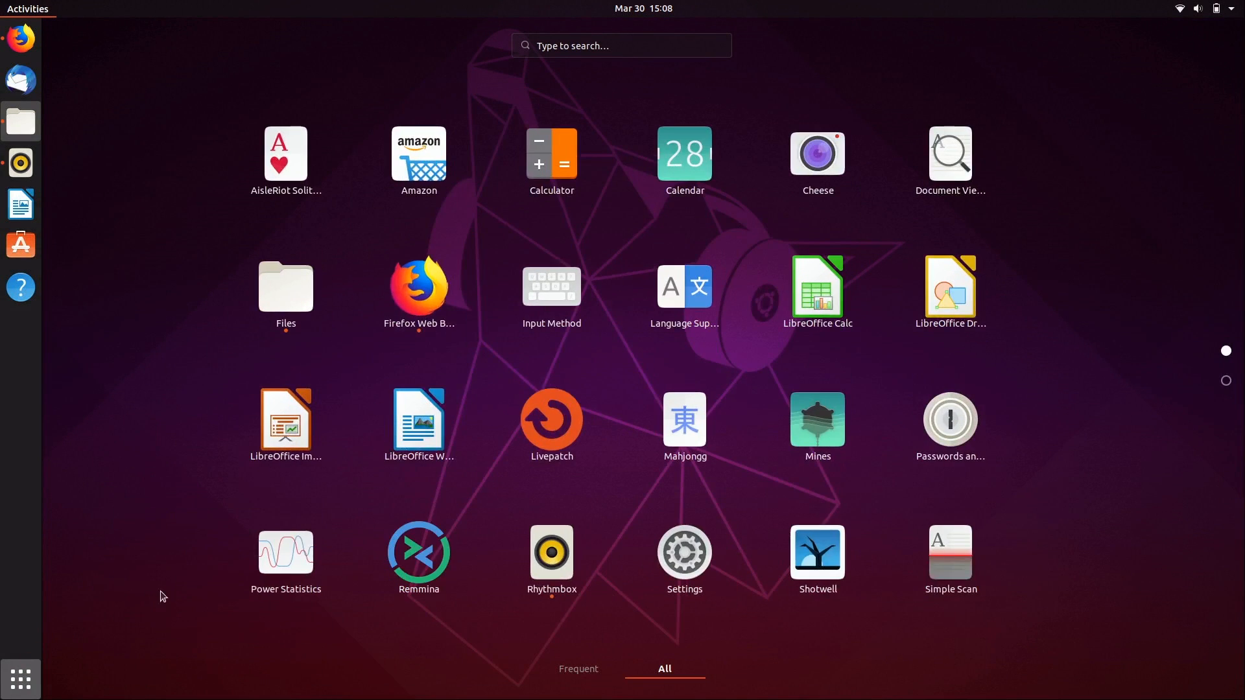
mouse_move(574, 345)
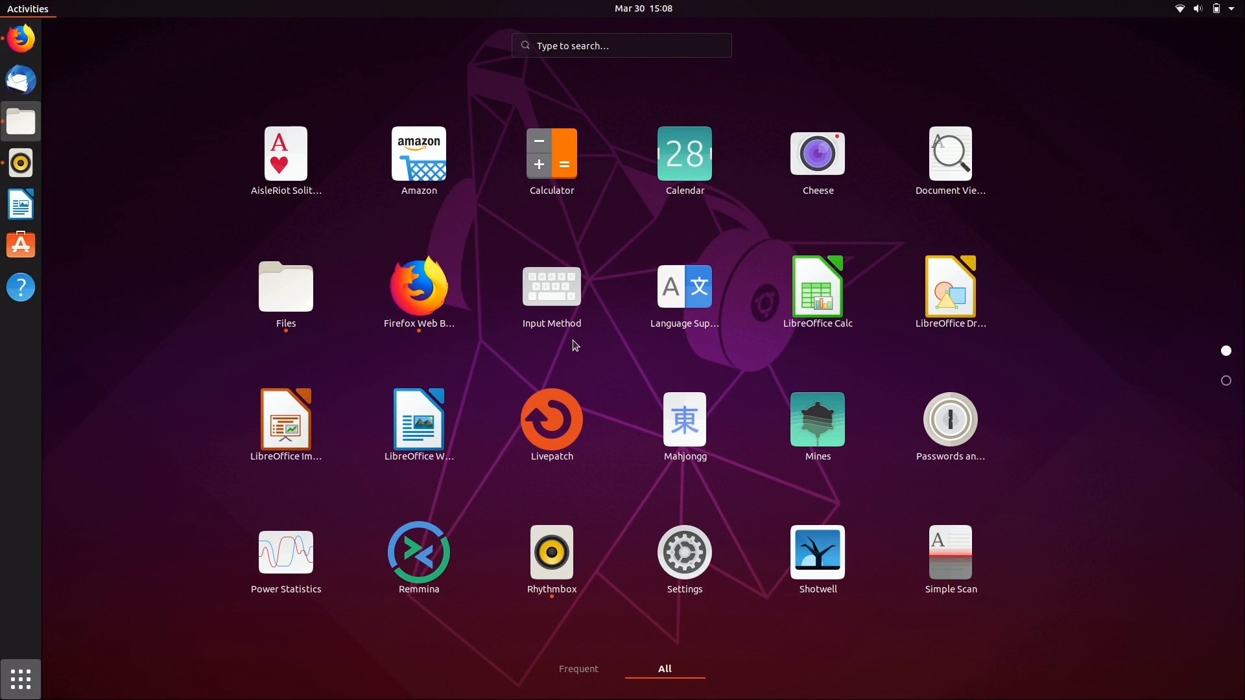
mouse_move(579, 338)
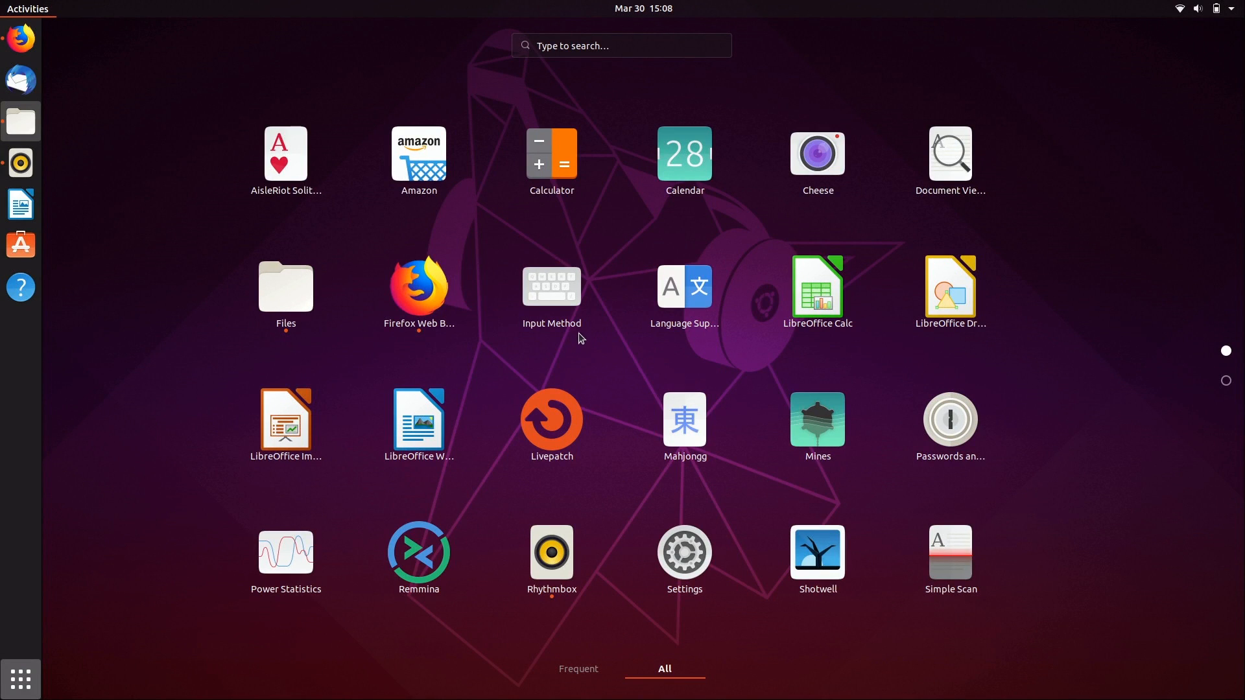
mouse_move(551, 425)
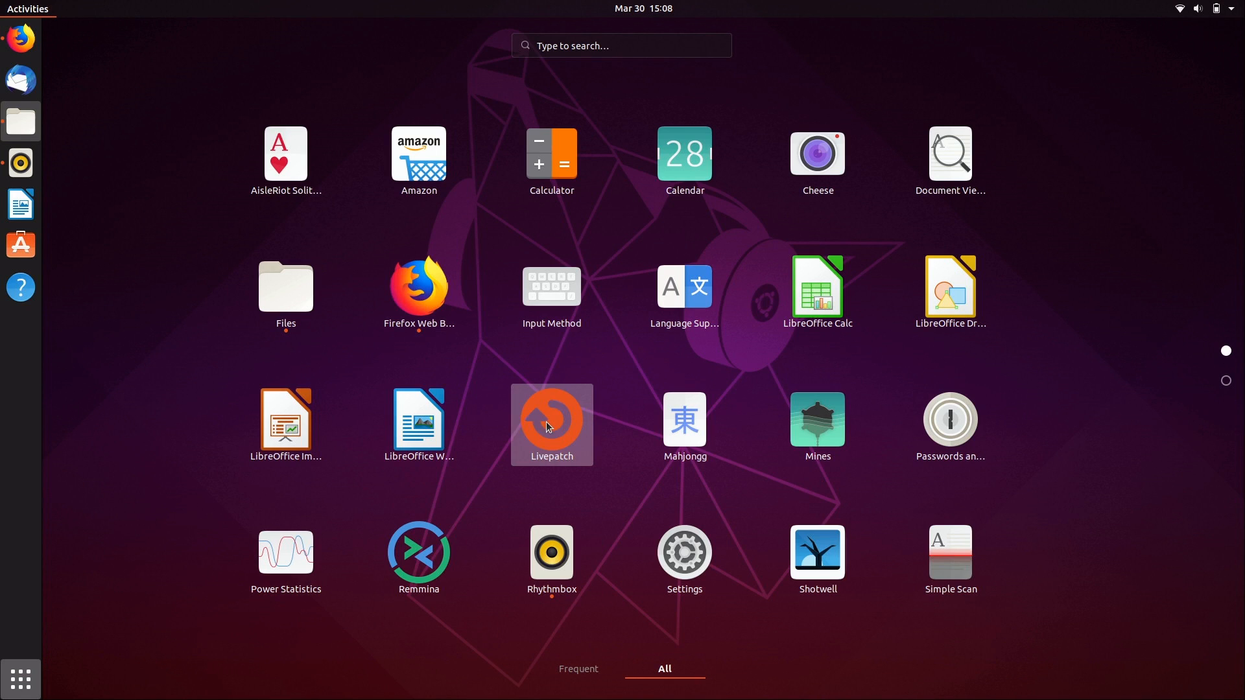
mouse_move(487, 437)
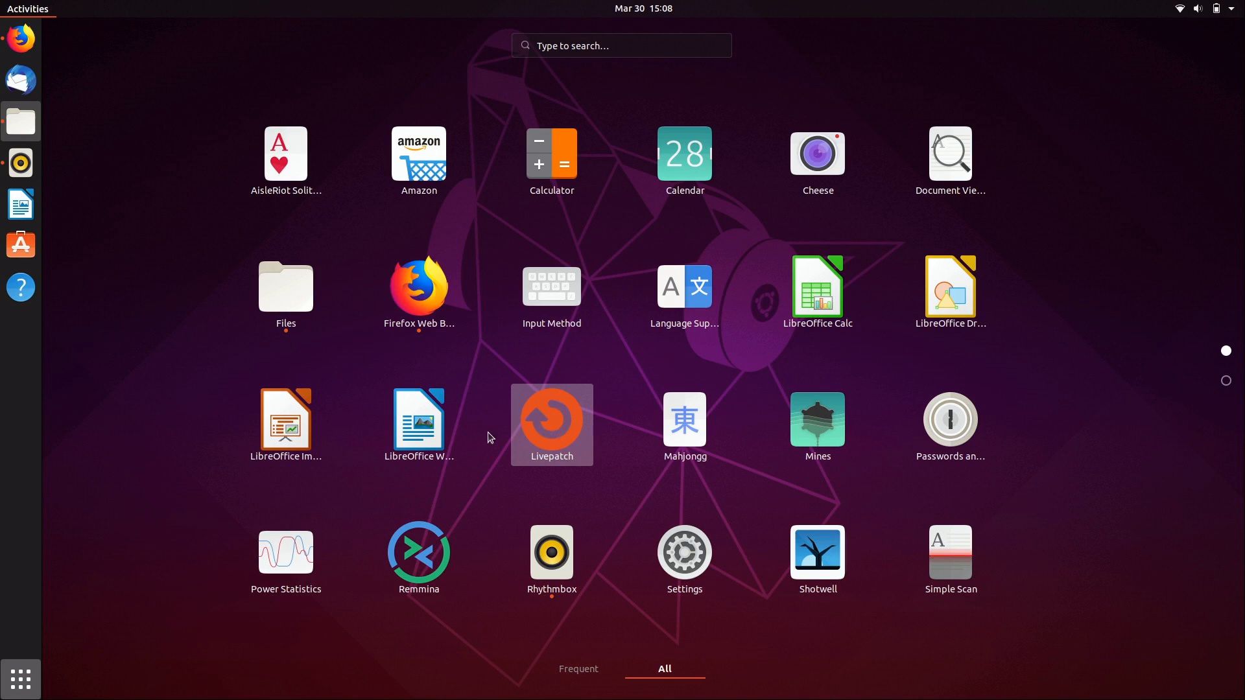
mouse_move(816, 419)
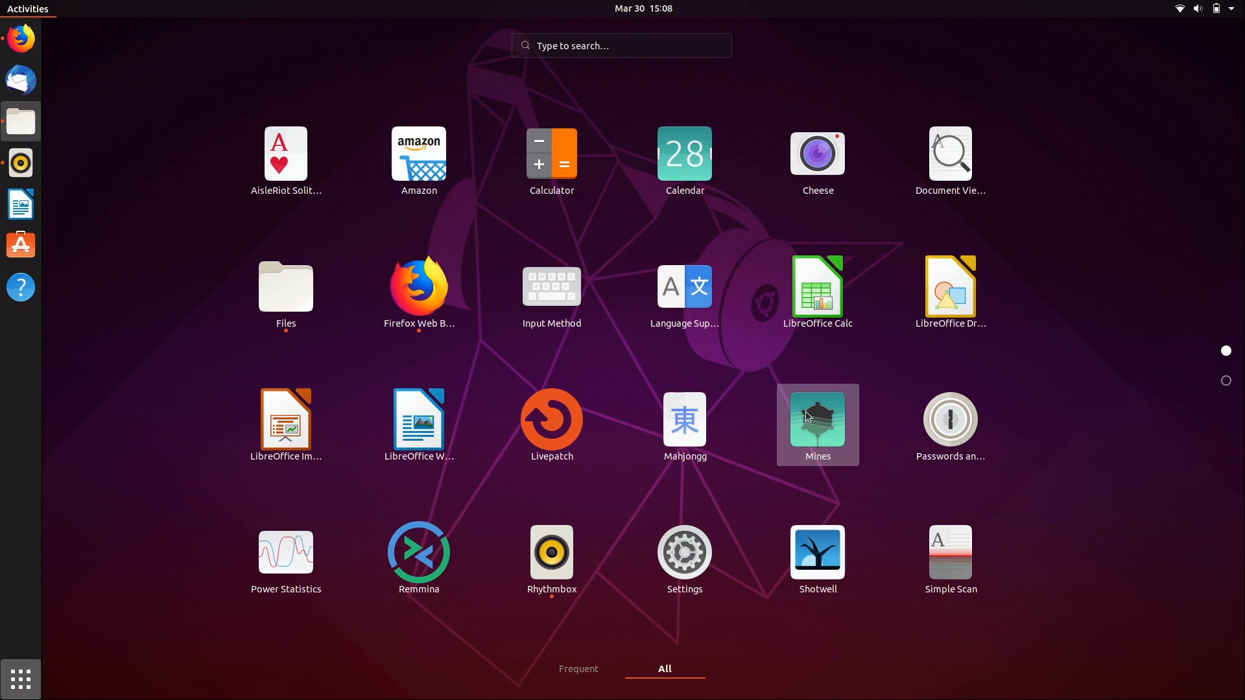
mouse_move(419, 557)
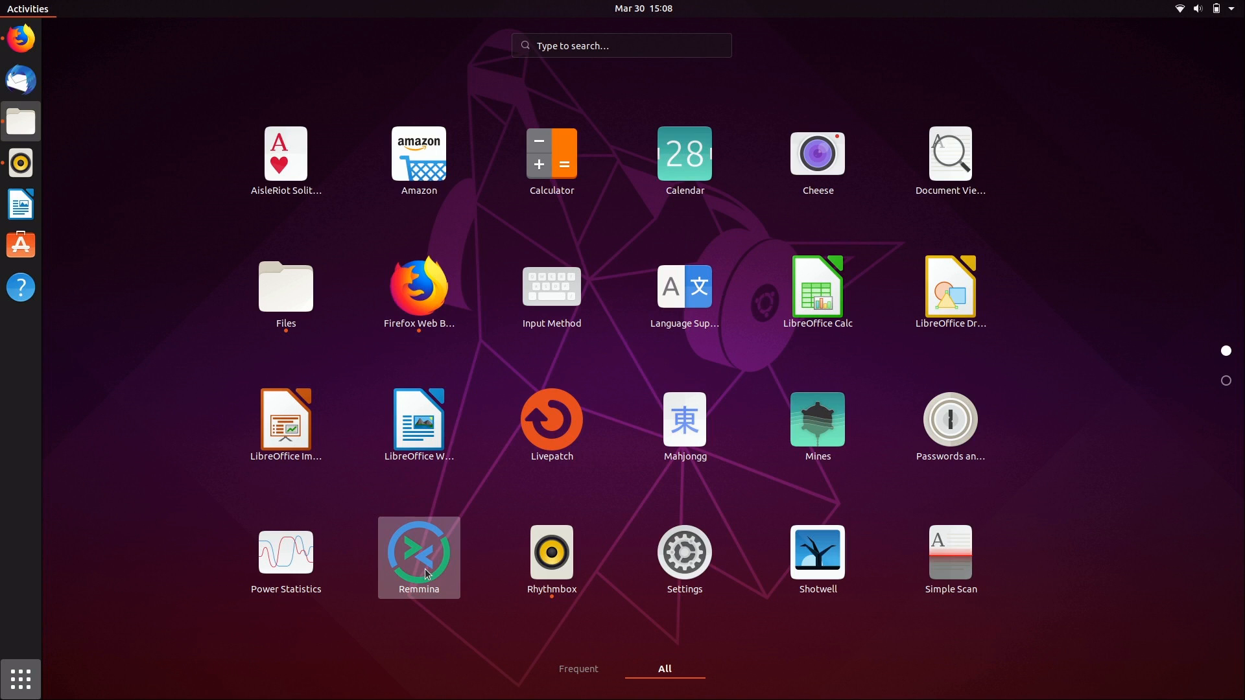
mouse_move(427, 567)
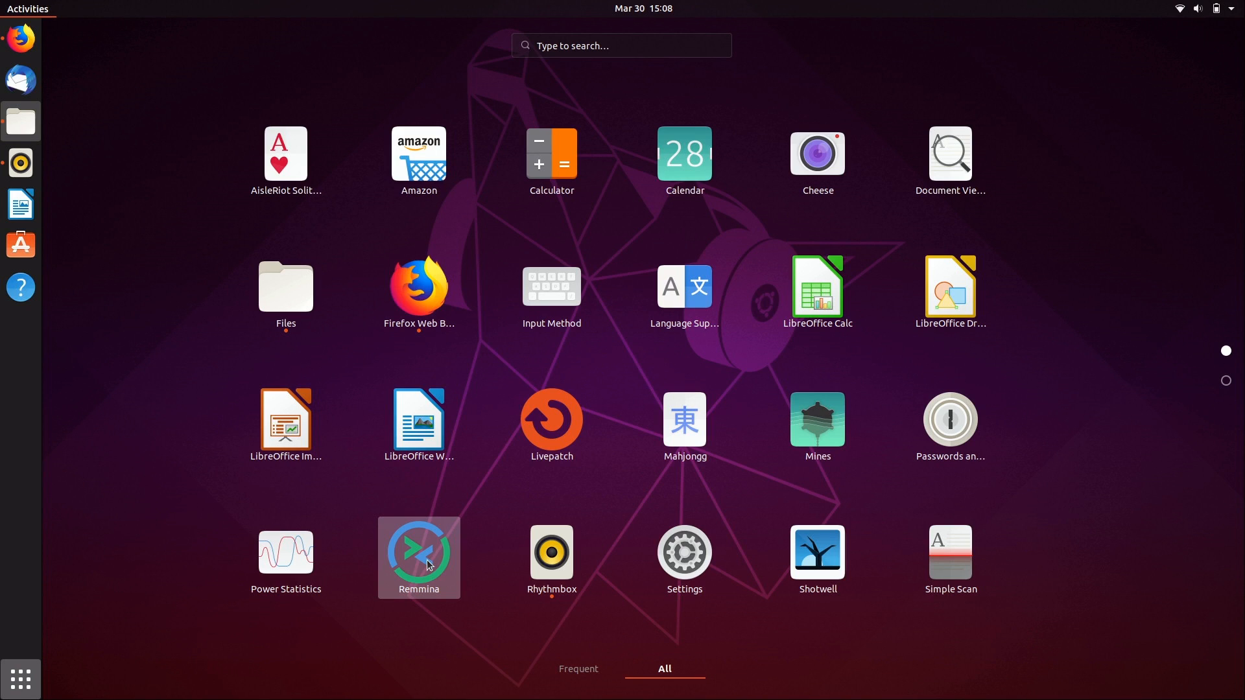
mouse_move(285, 153)
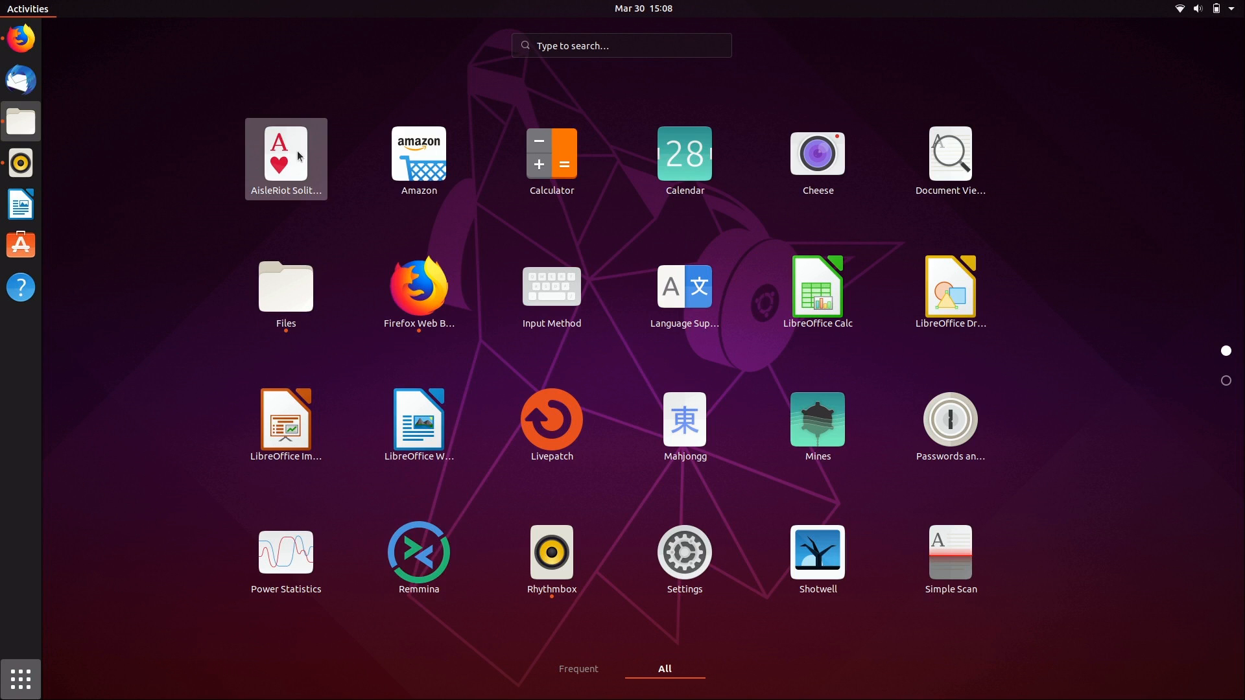
mouse_move(626, 504)
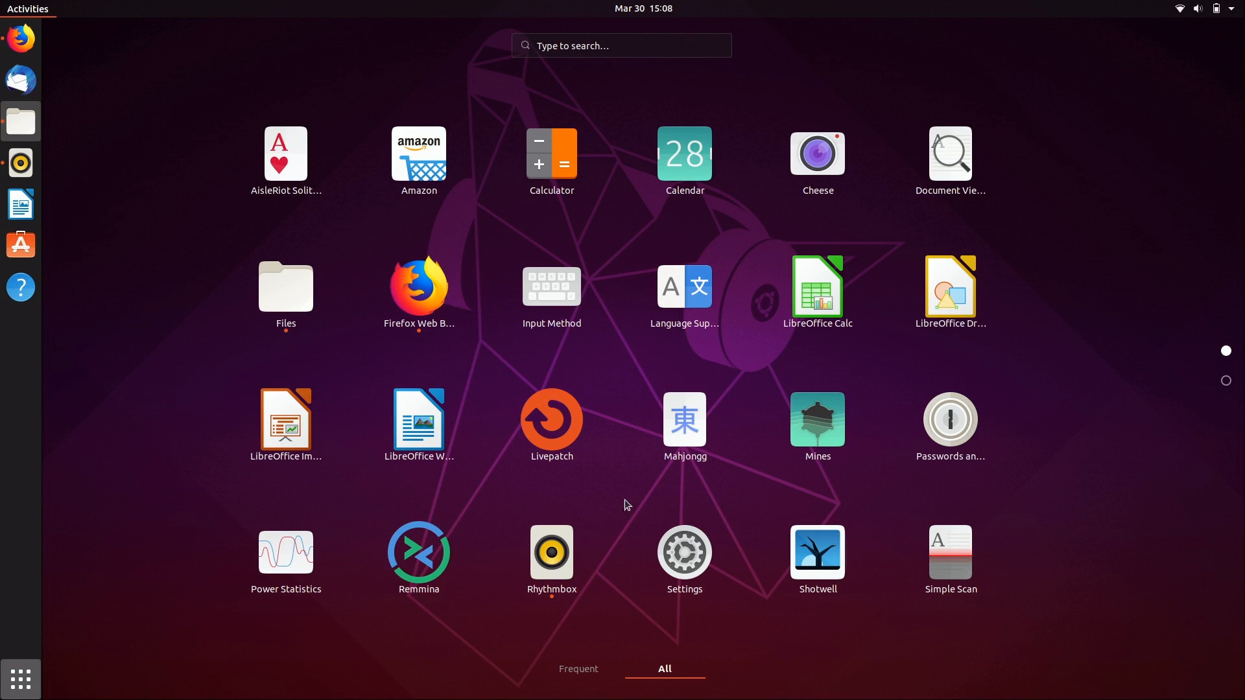
Step: Scroll to the second page of the application grid showing Thunderbird, Videos and Utilities
scroll(down, 3)
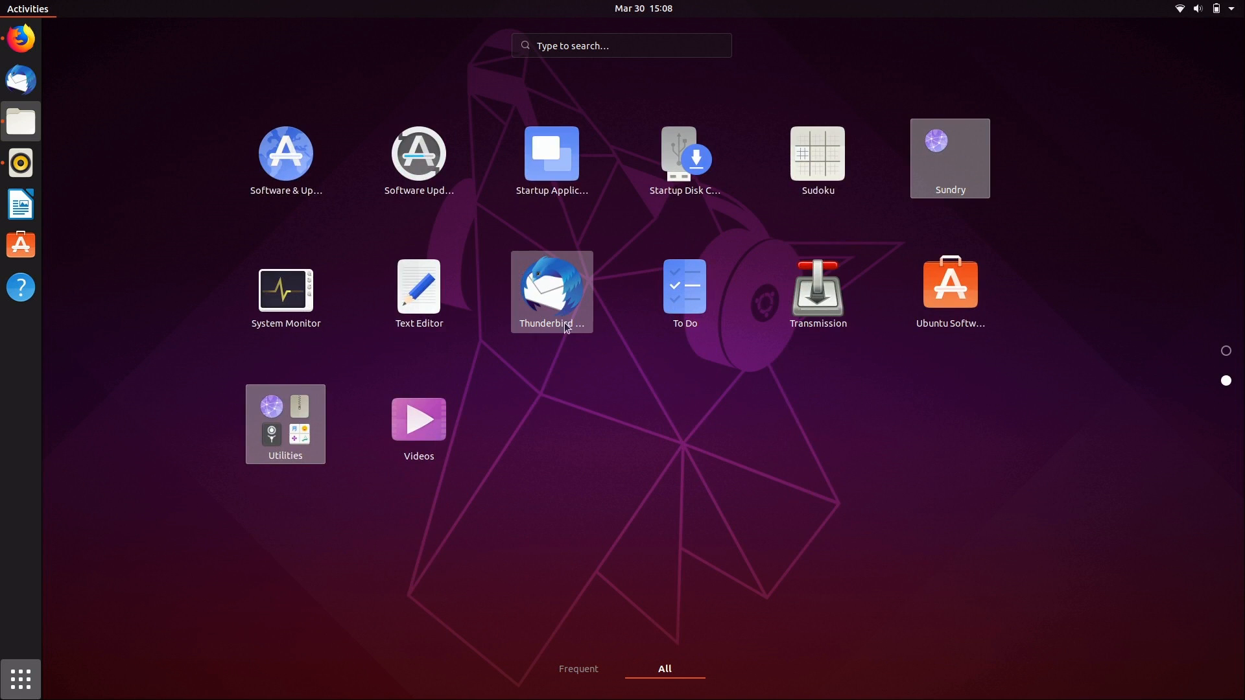
mouse_move(285, 292)
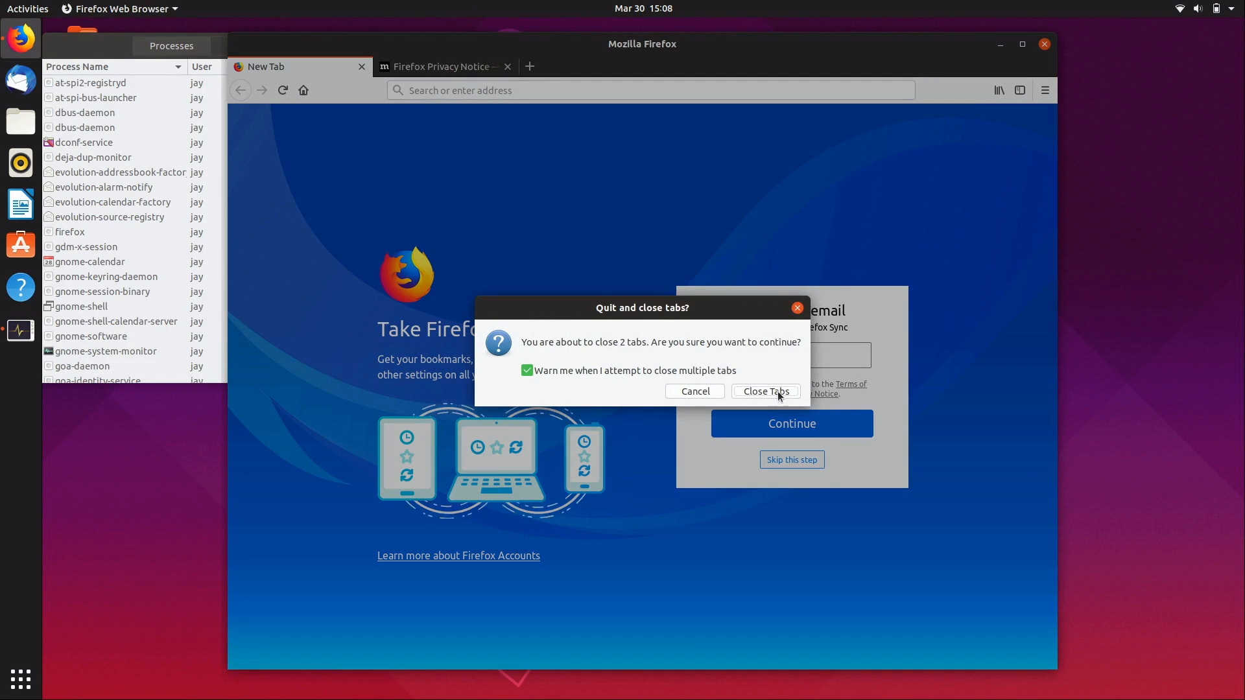
Step: Confirm closing Firefox's two tabs, then show System Monitor's Resources graphs for idle CPU, memory and network
click(764, 391)
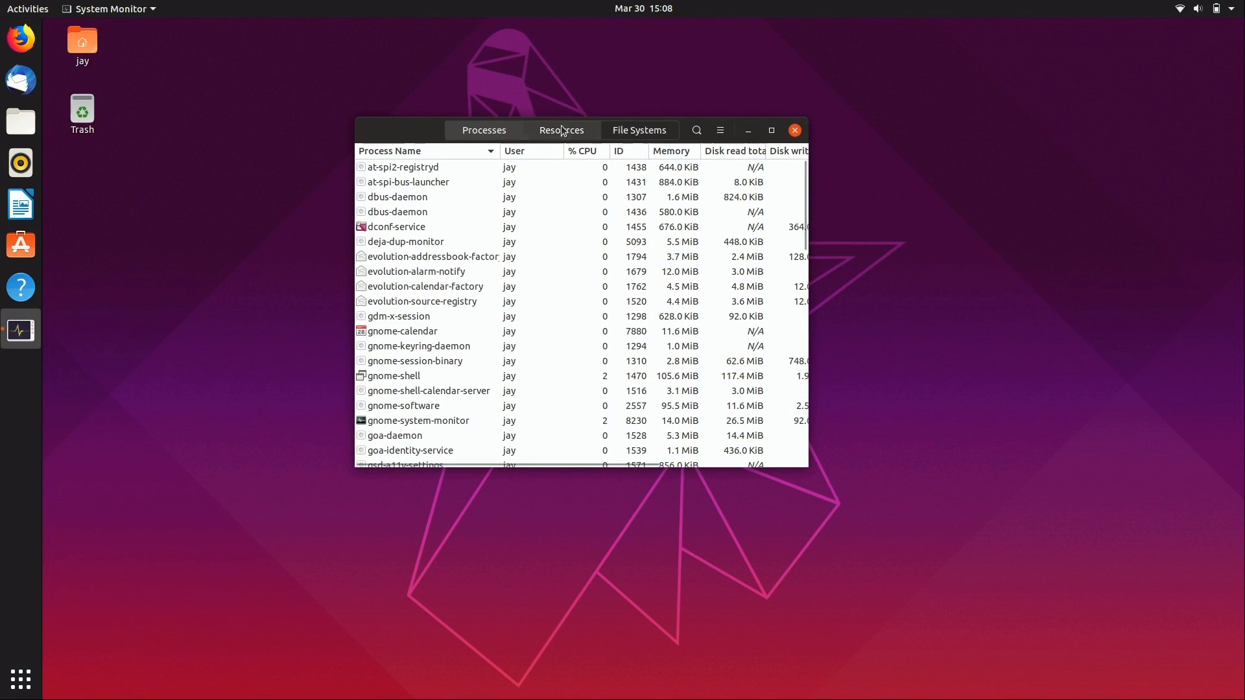
click(580, 130)
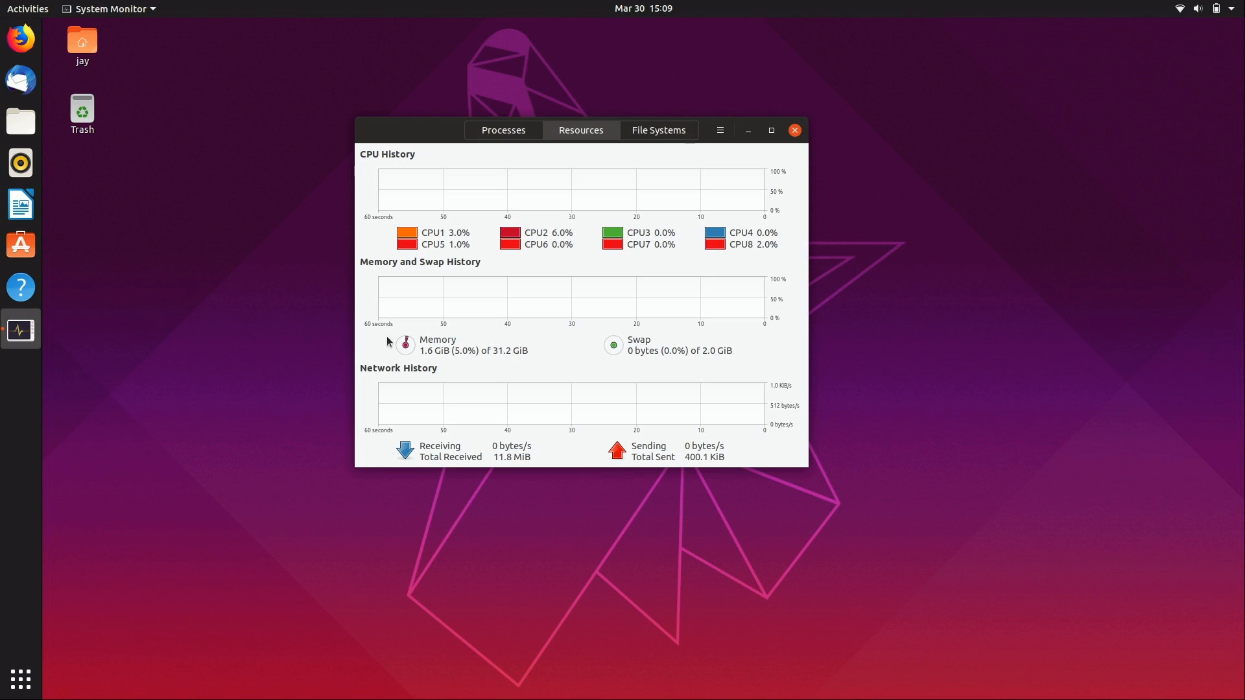
mouse_move(447, 360)
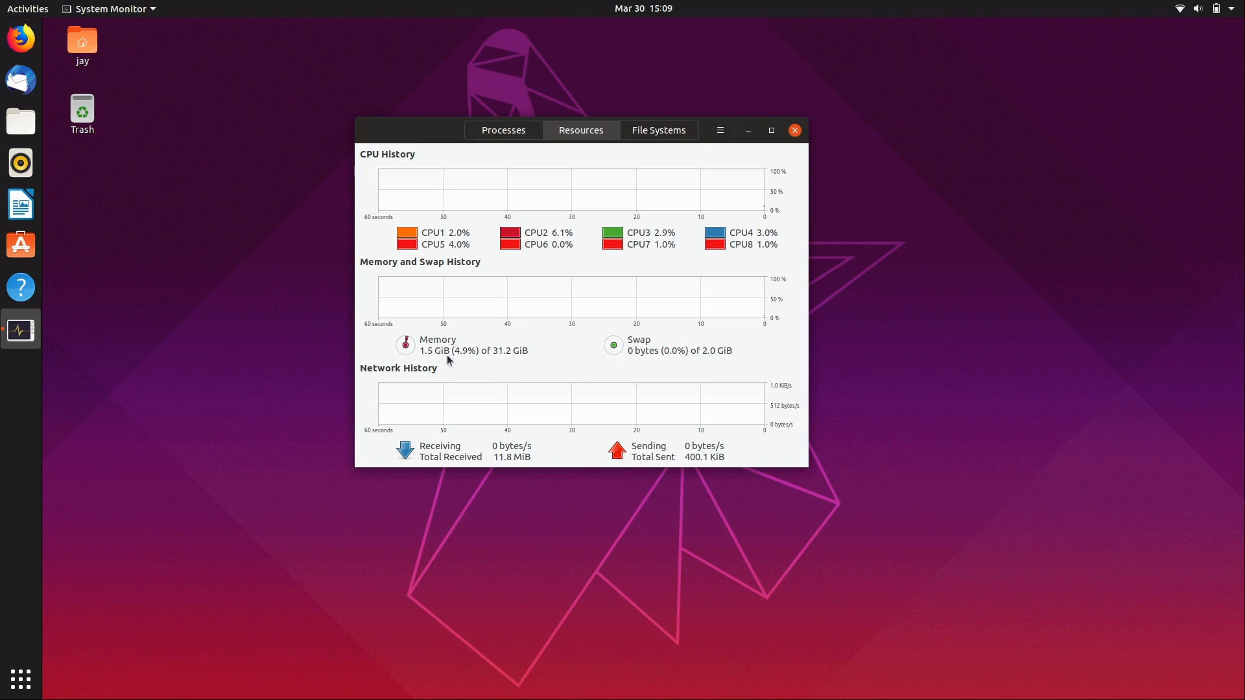